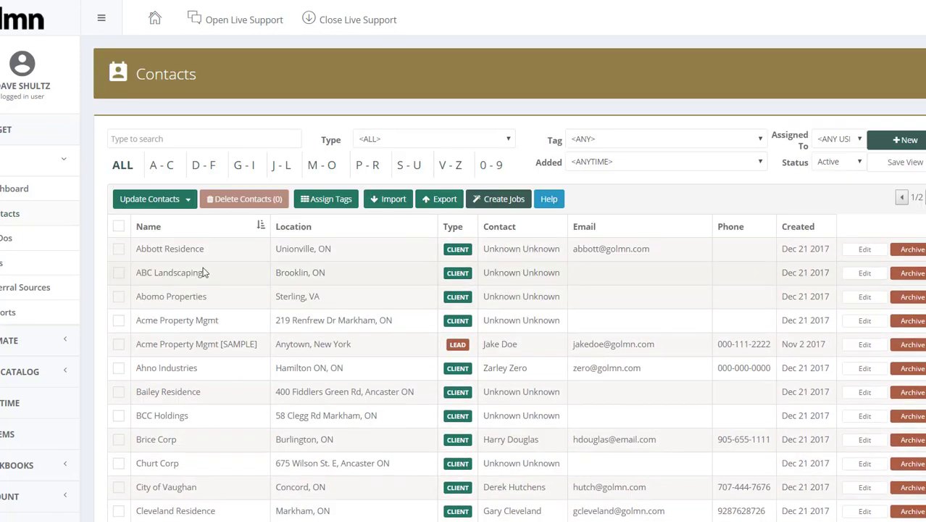
mouse_move(174, 303)
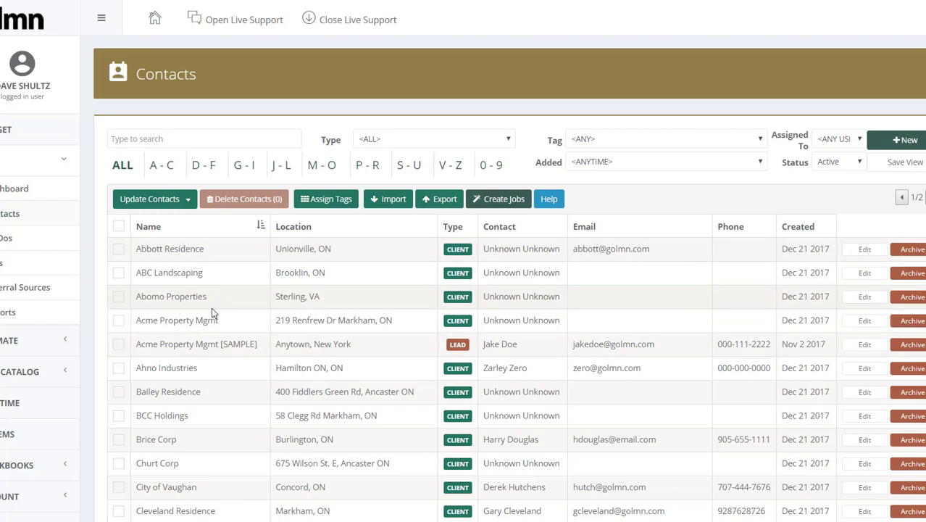
mouse_move(215, 242)
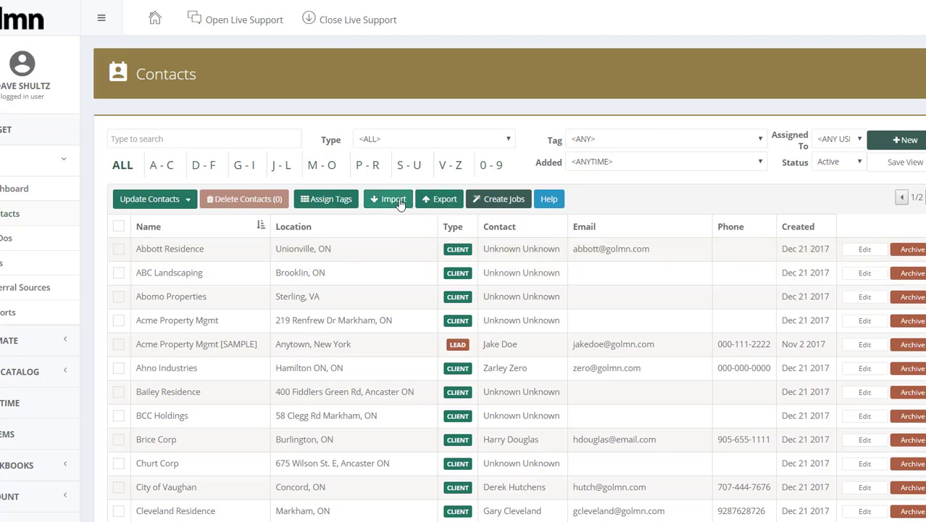
Open the Import Contacts dialog, then download and open LMN's sample import file.
click(388, 199)
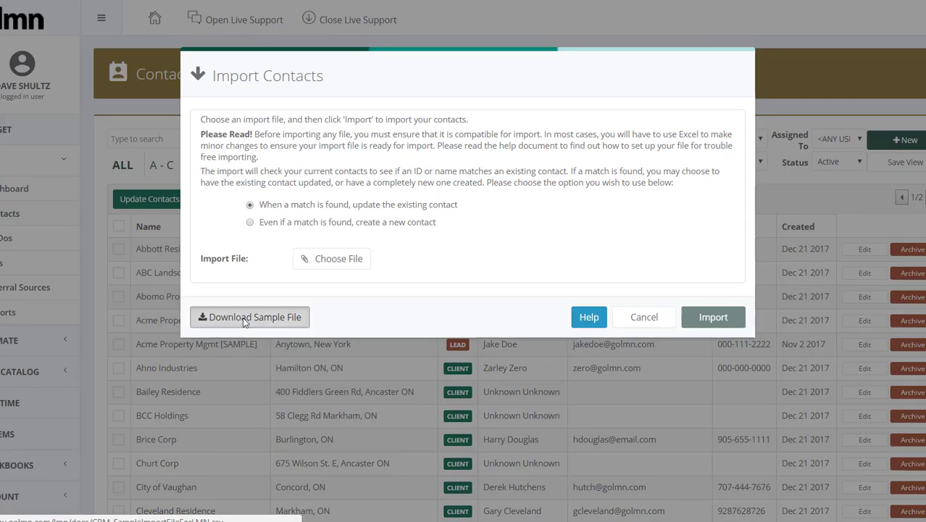
click(250, 316)
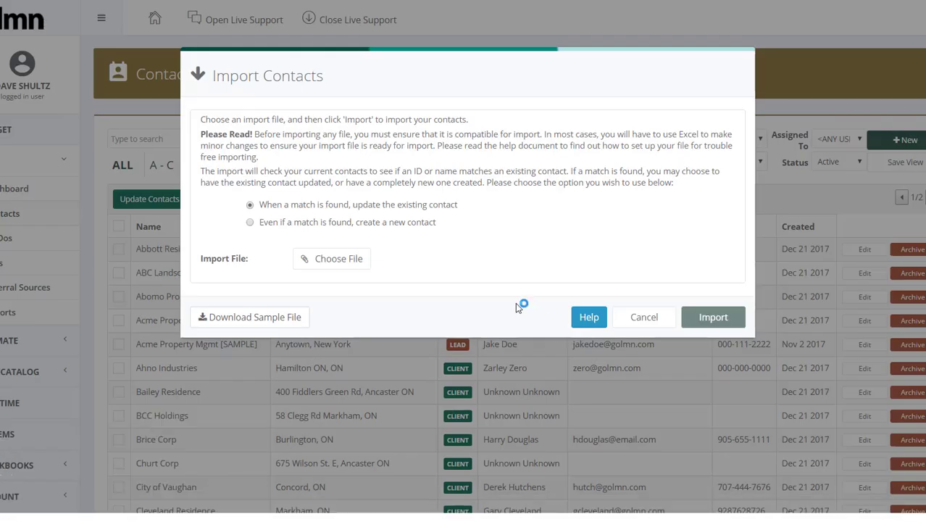
click(249, 317)
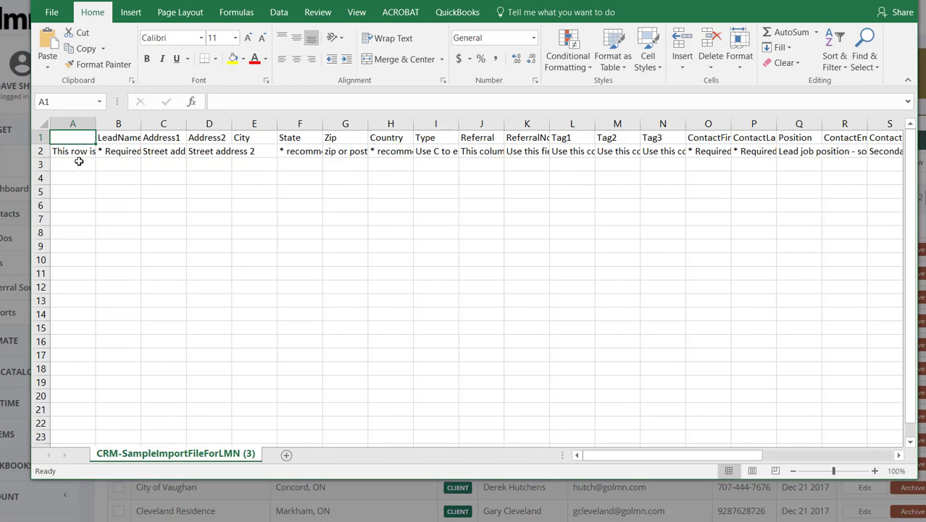
Read the sample file's header row and the State and Country instruction notes.
click(118, 137)
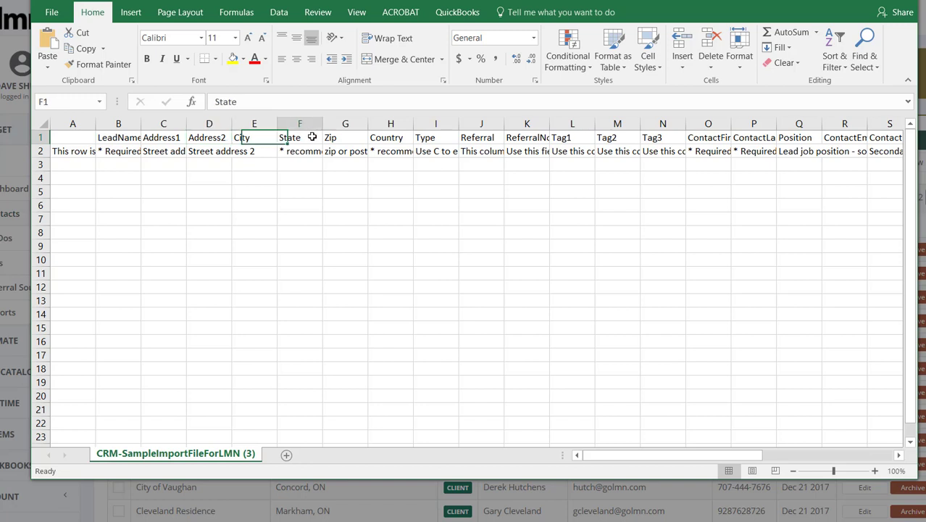
click(163, 137)
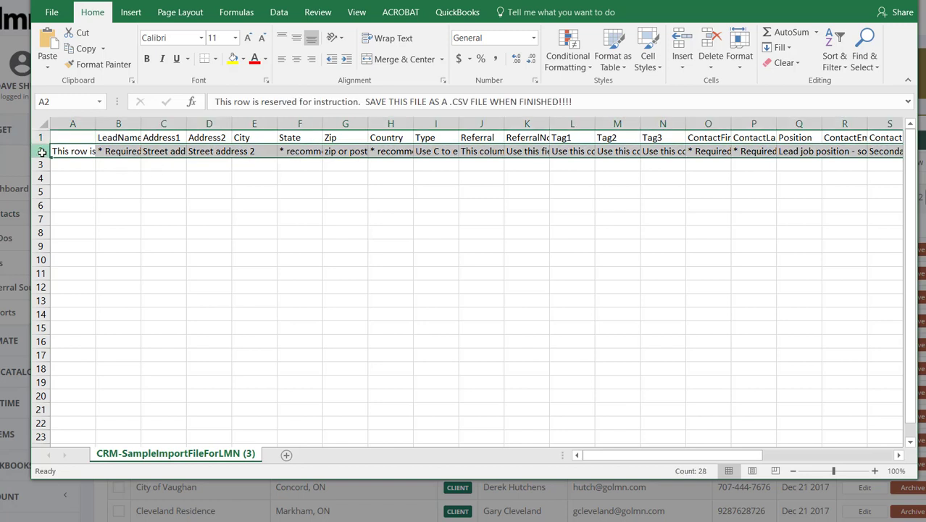
right_click(73, 151)
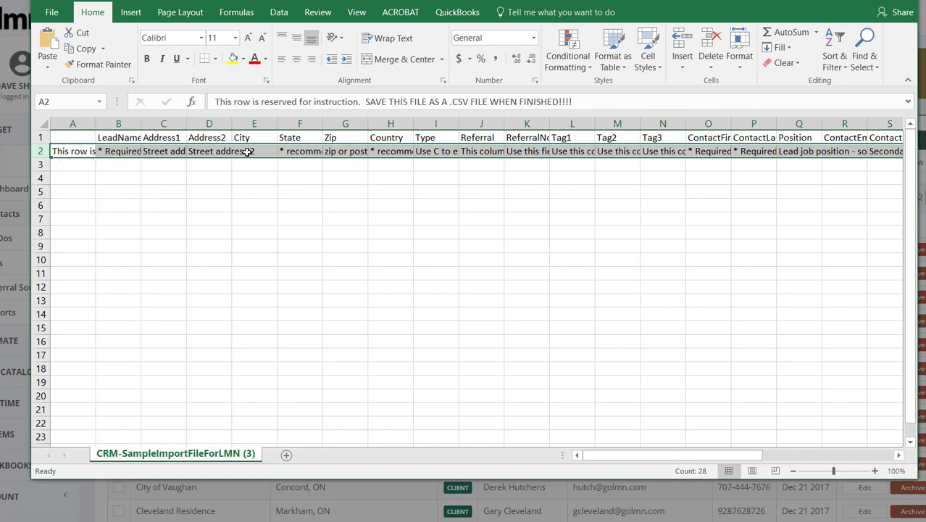
click(299, 151)
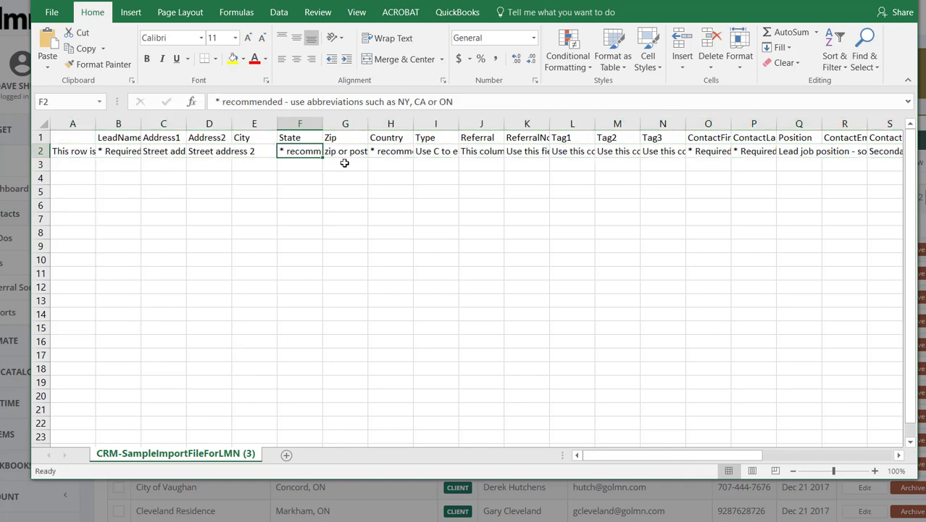
click(390, 150)
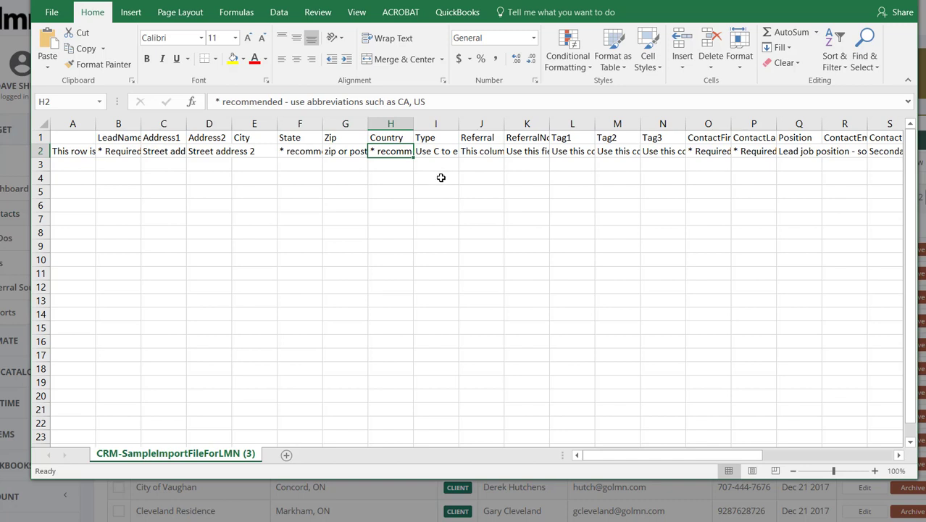
mouse_move(441, 177)
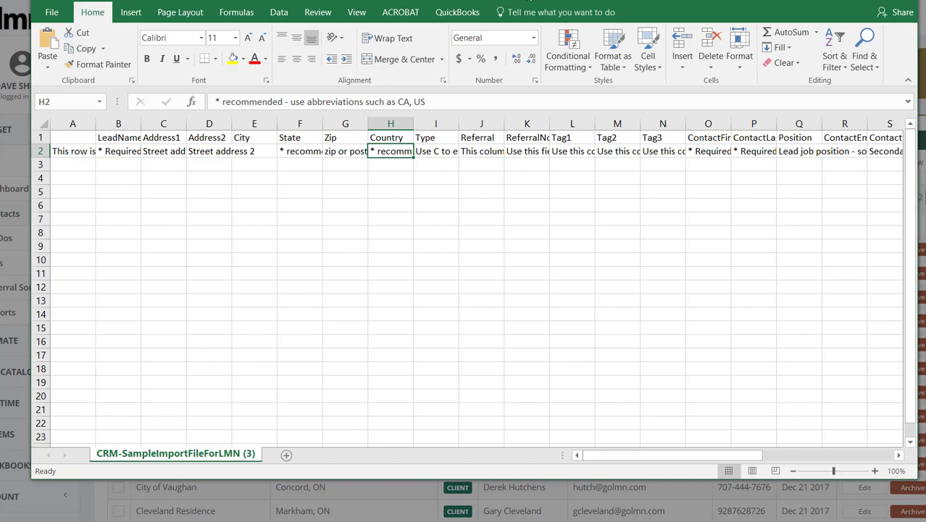
mouse_move(437, 214)
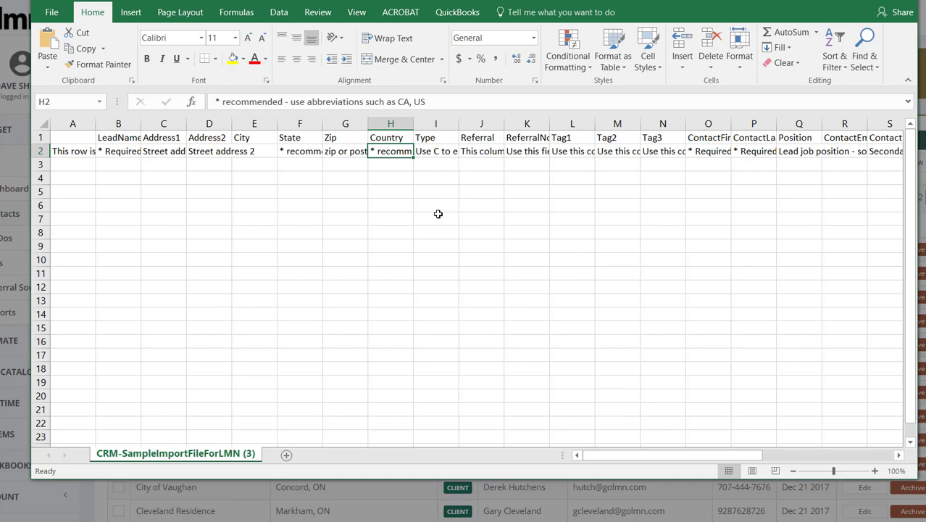
mouse_move(438, 207)
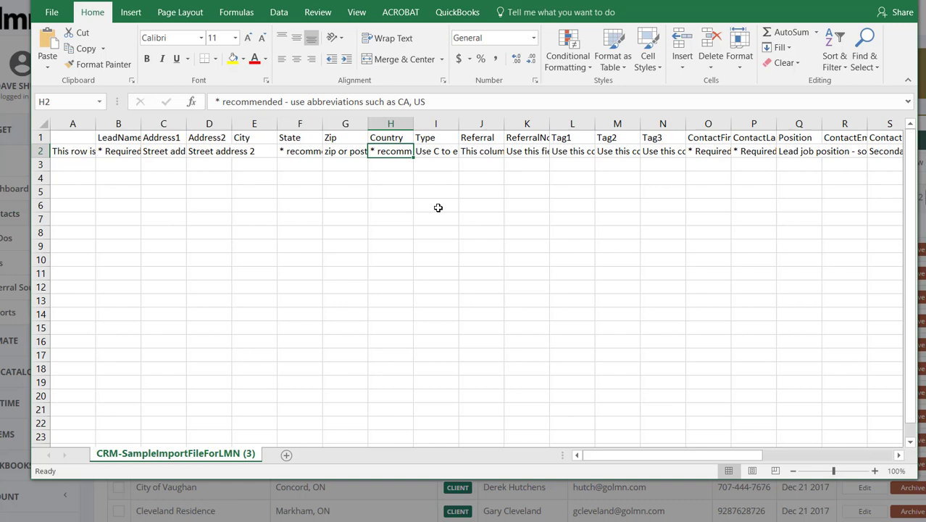
mouse_move(318, 209)
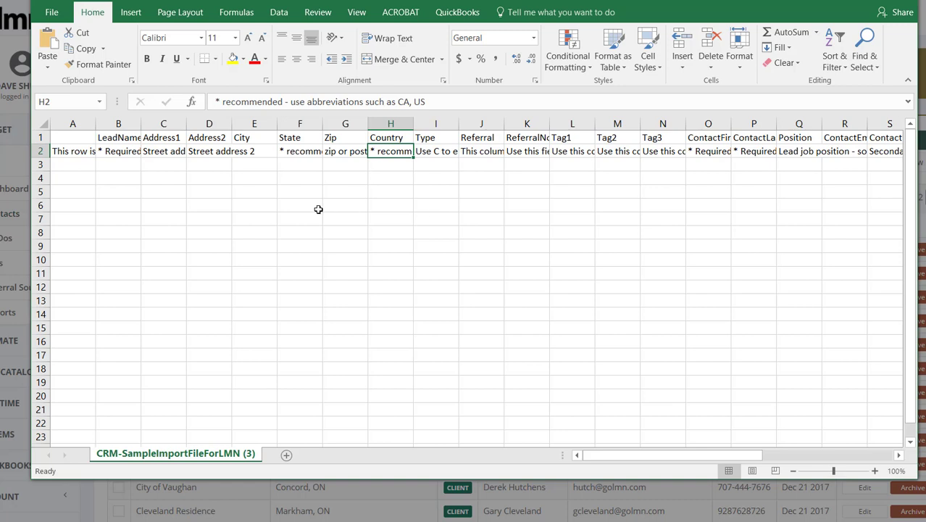
mouse_move(196, 179)
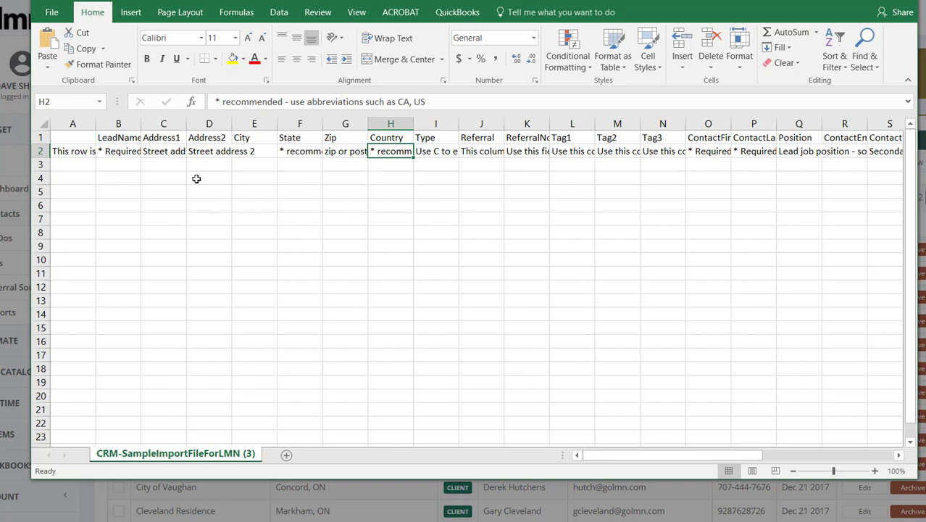
mouse_move(186, 191)
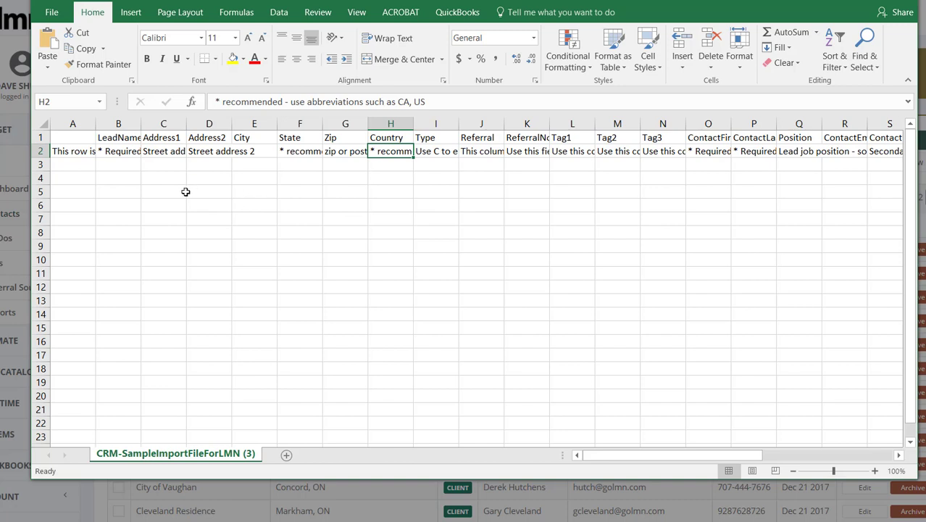
mouse_move(183, 191)
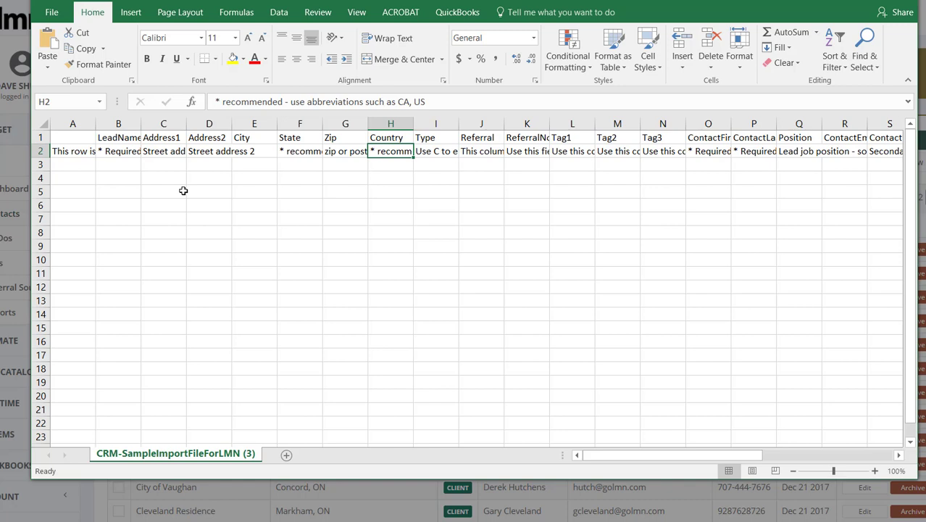
mouse_move(619, 231)
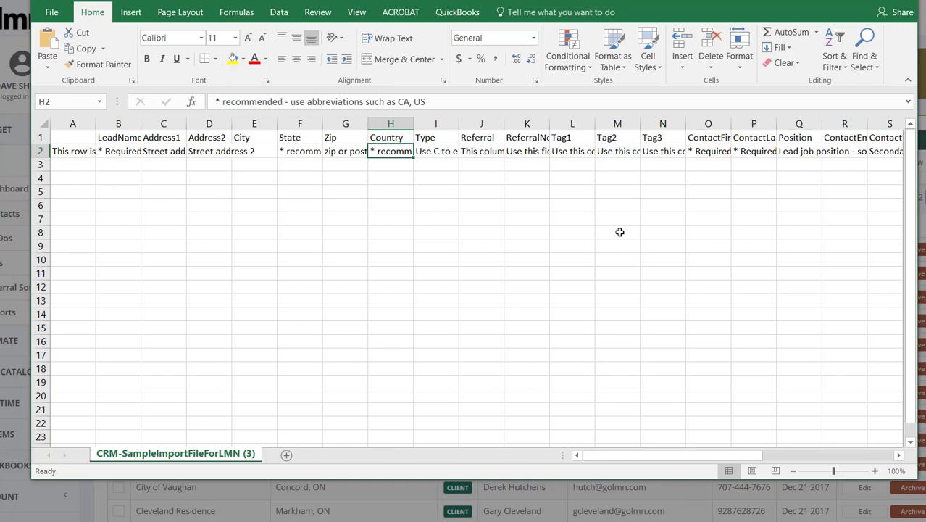
mouse_move(158, 236)
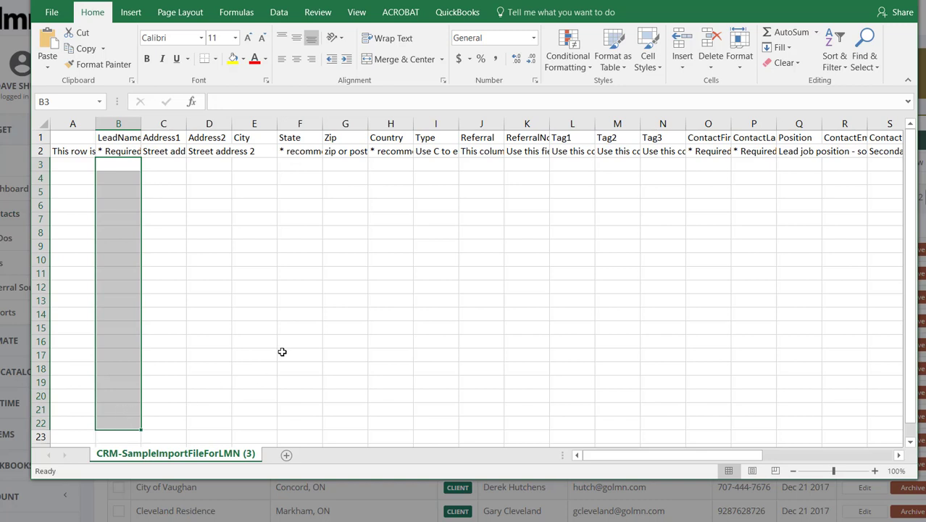
mouse_move(734, 300)
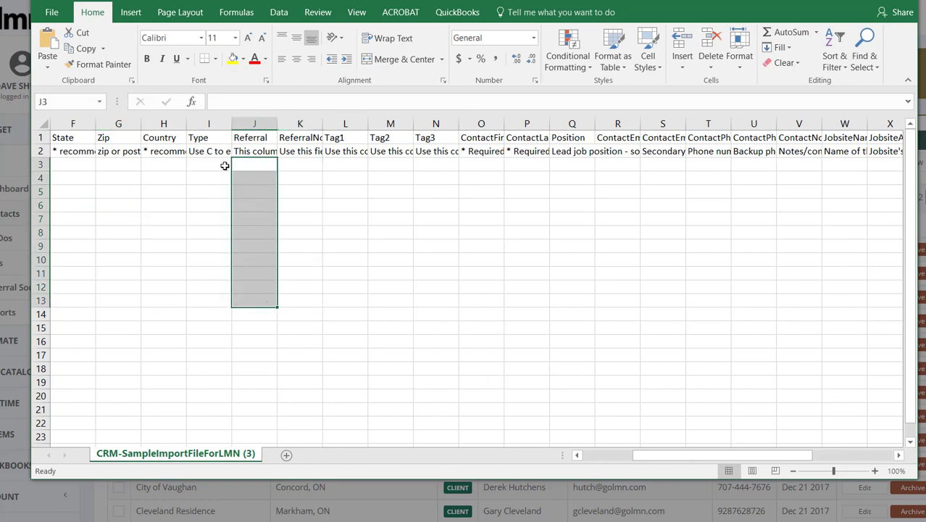
Read the instructions for the Type, last name, Position and JobsiteName columns.
click(209, 163)
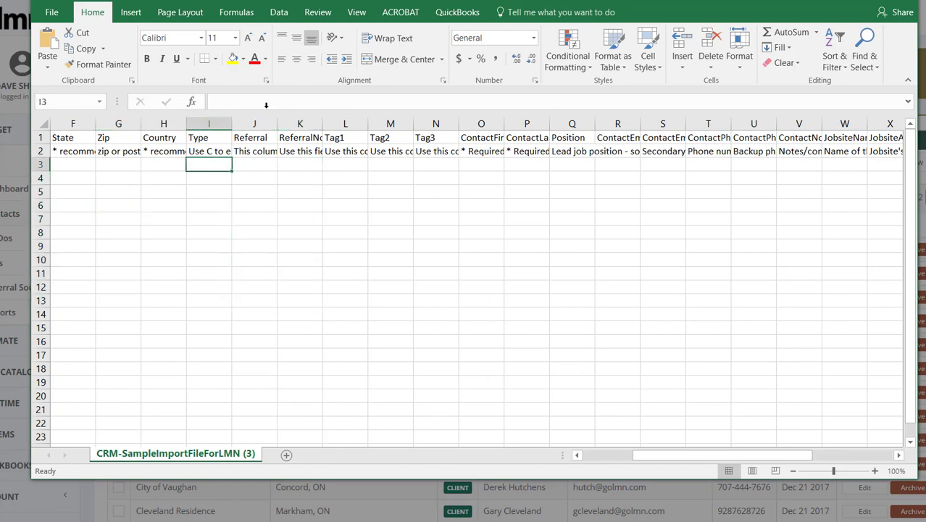
click(210, 151)
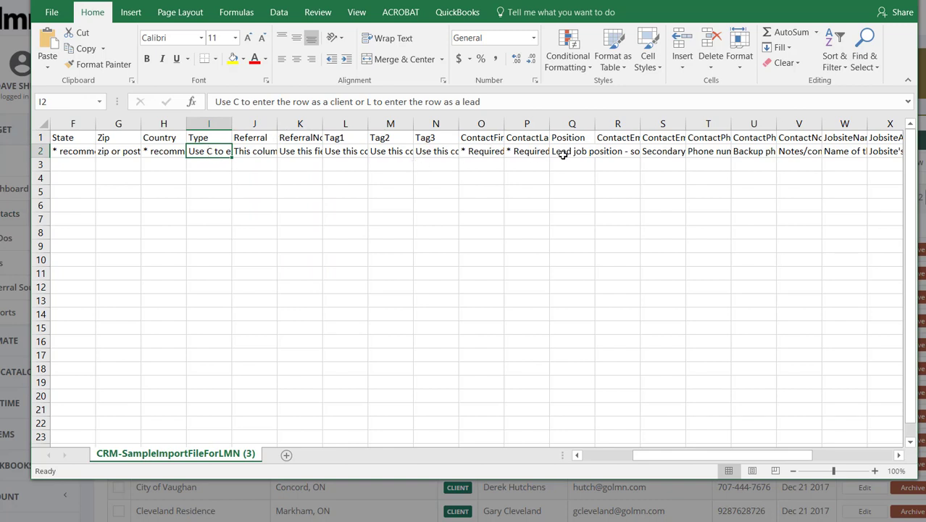
click(526, 150)
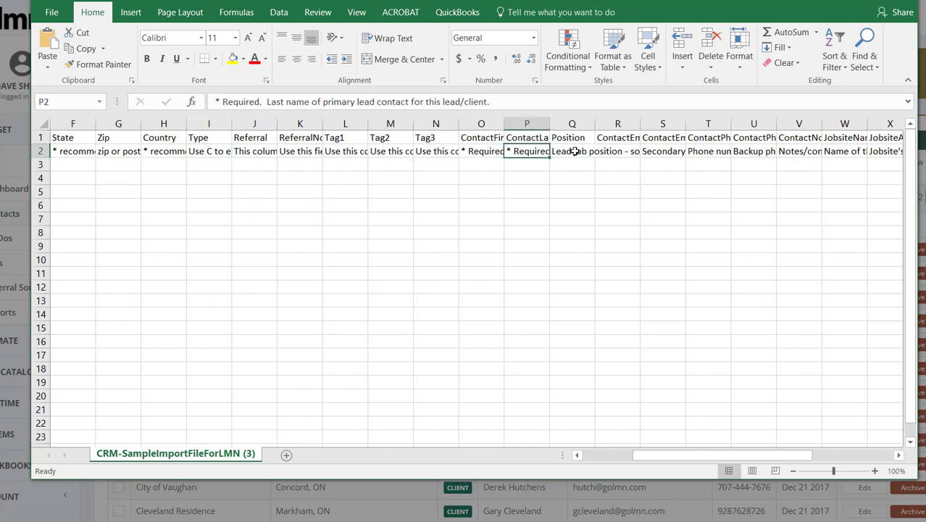
click(618, 150)
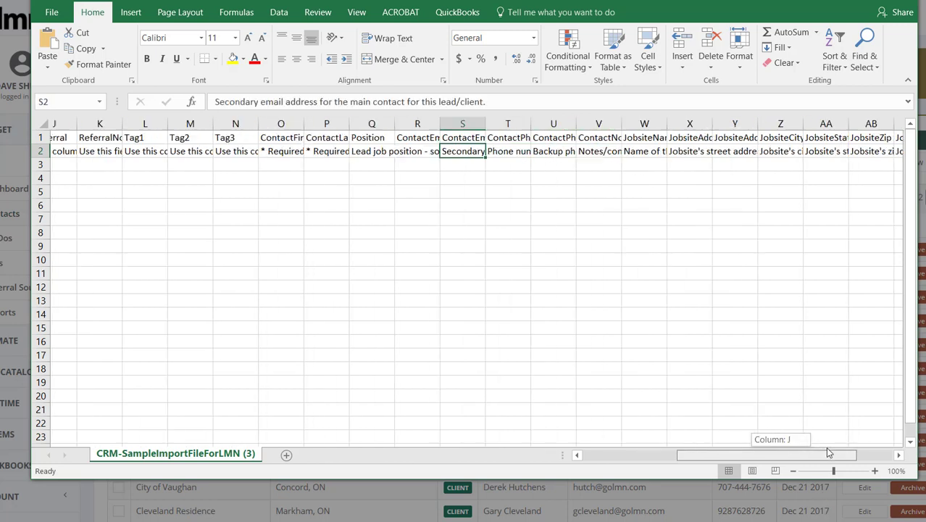
click(527, 136)
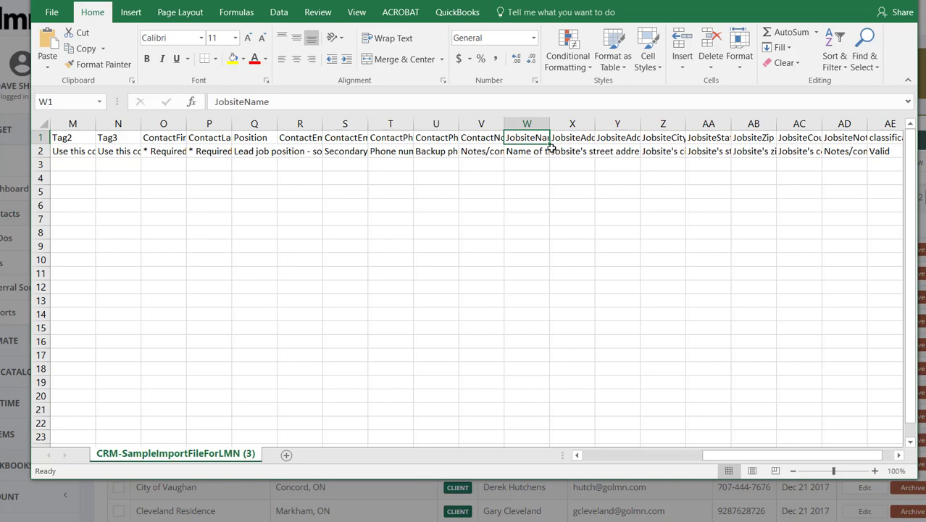
mouse_move(615, 206)
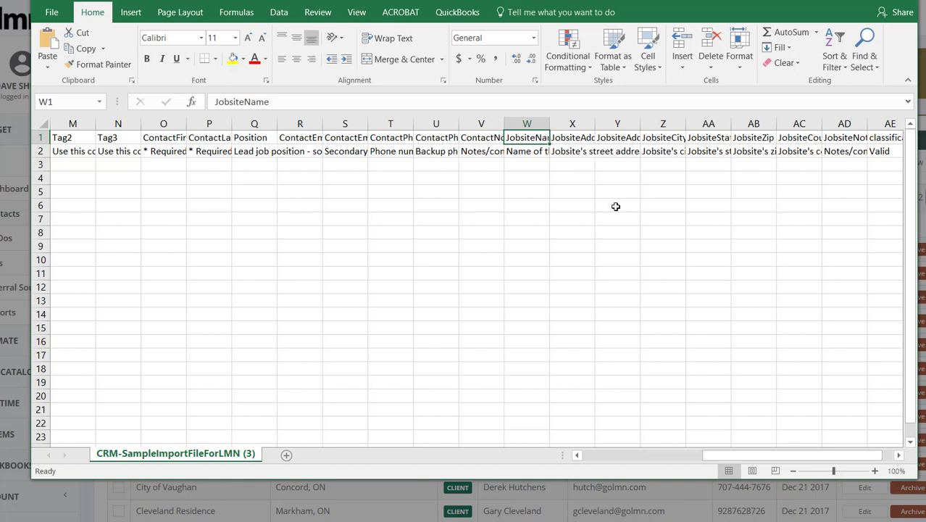
Select the sample data rows 3 to 7 across columns B to K.
click(73, 164)
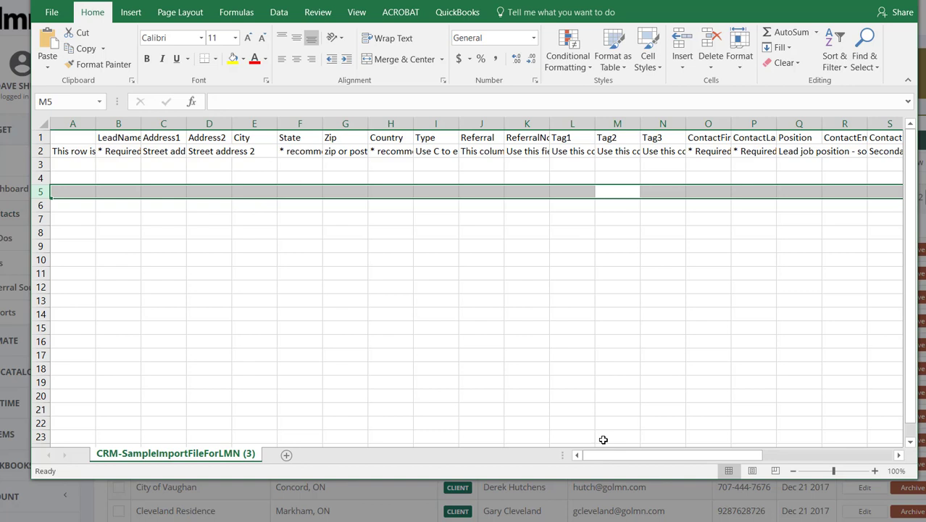
drag(118, 165, 209, 218)
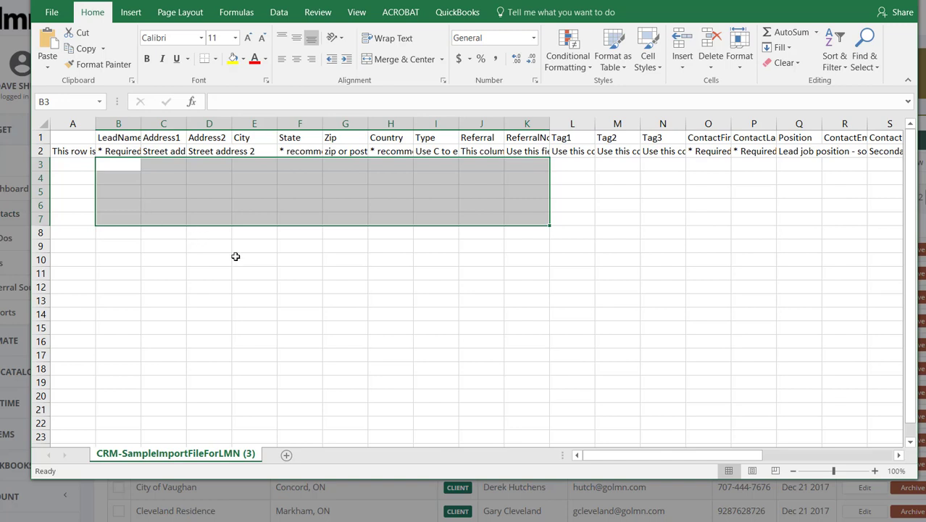
click(118, 165)
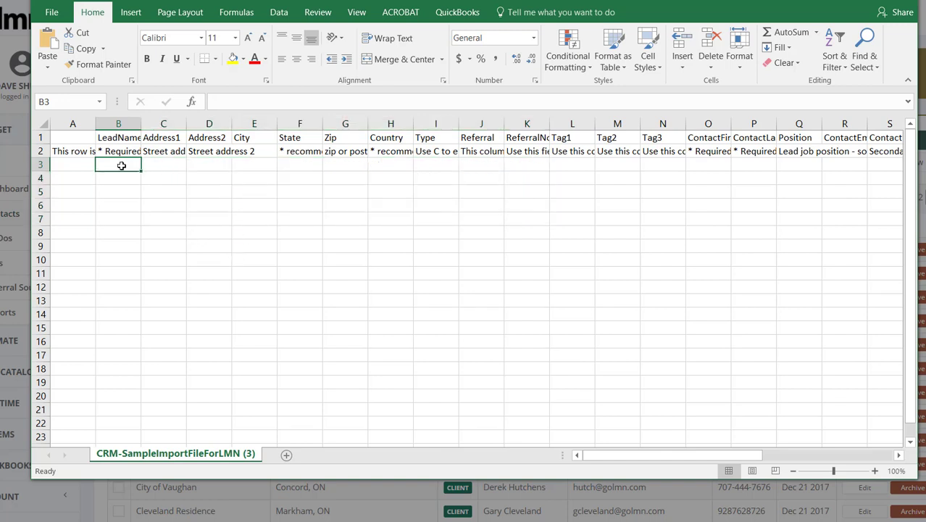
drag(118, 164, 481, 205)
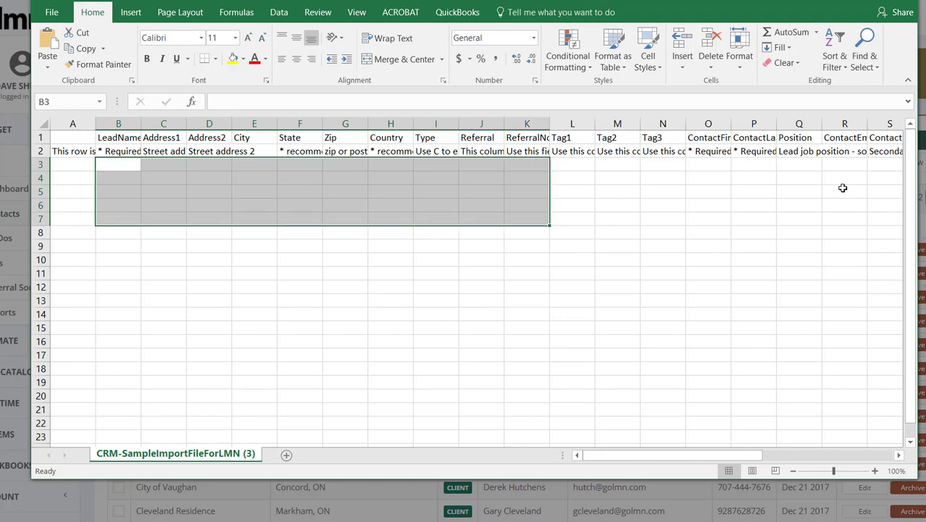
Select rows 3 to 10 across columns U to AD, then open a previously saved import file.
scroll(right, 3)
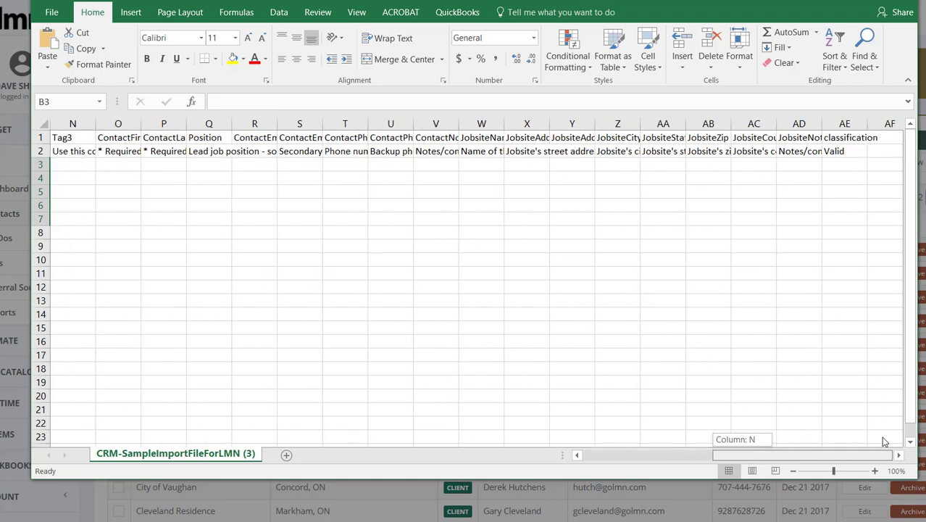
drag(390, 163, 826, 252)
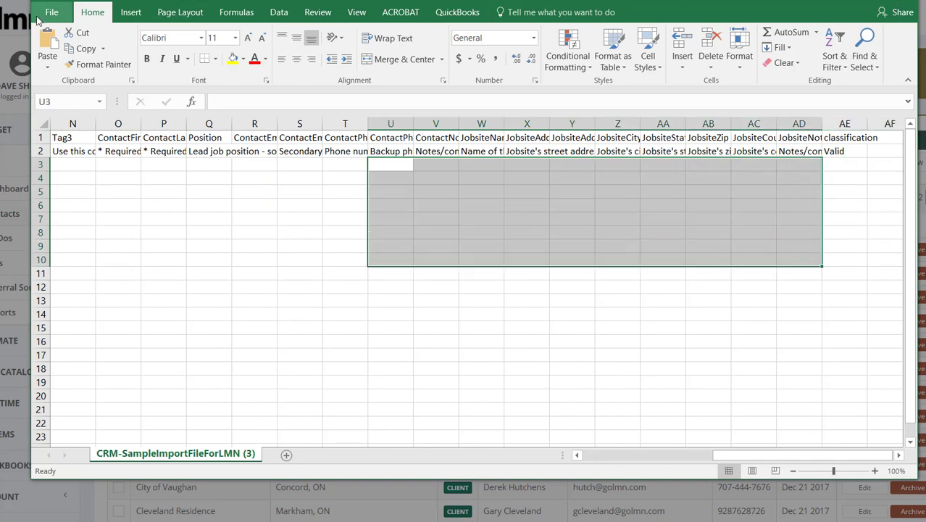
click(52, 13)
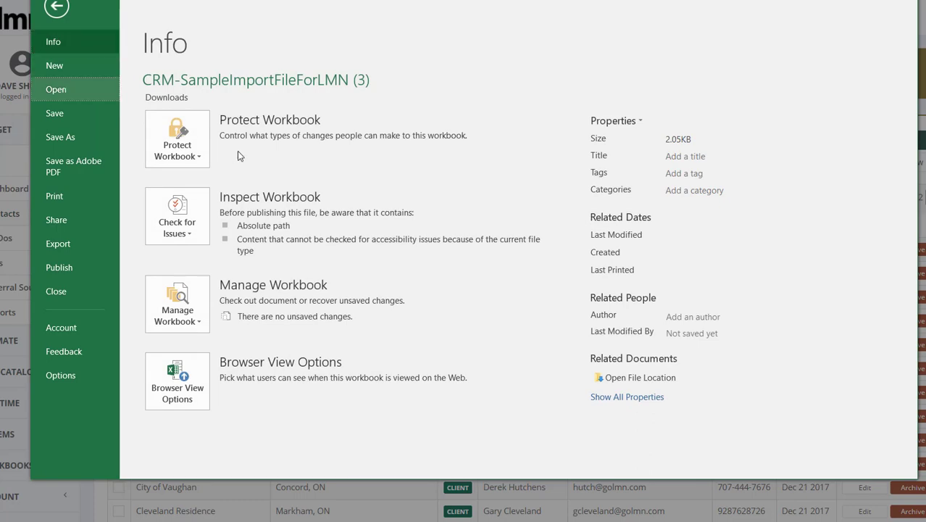
click(56, 10)
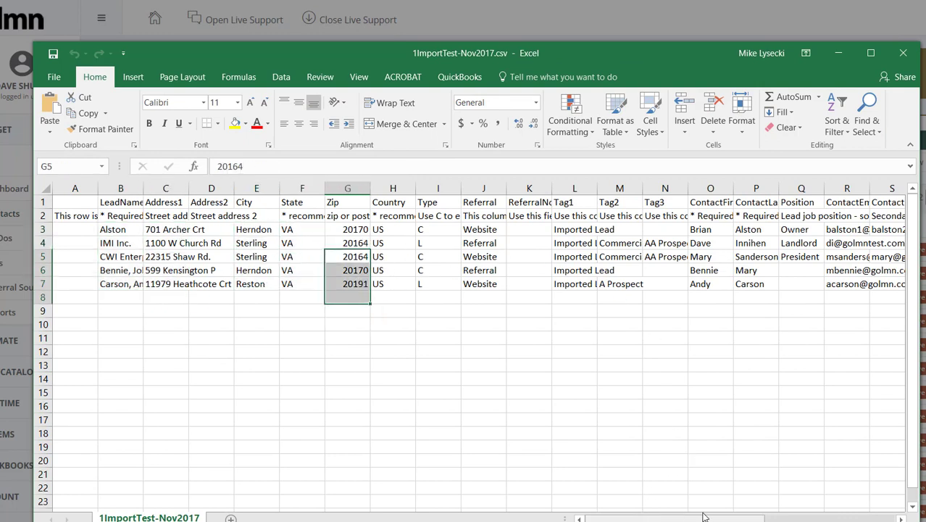
Check the first client's jobsite address in X3, then open the workbook's File Info page.
scroll(right, 3)
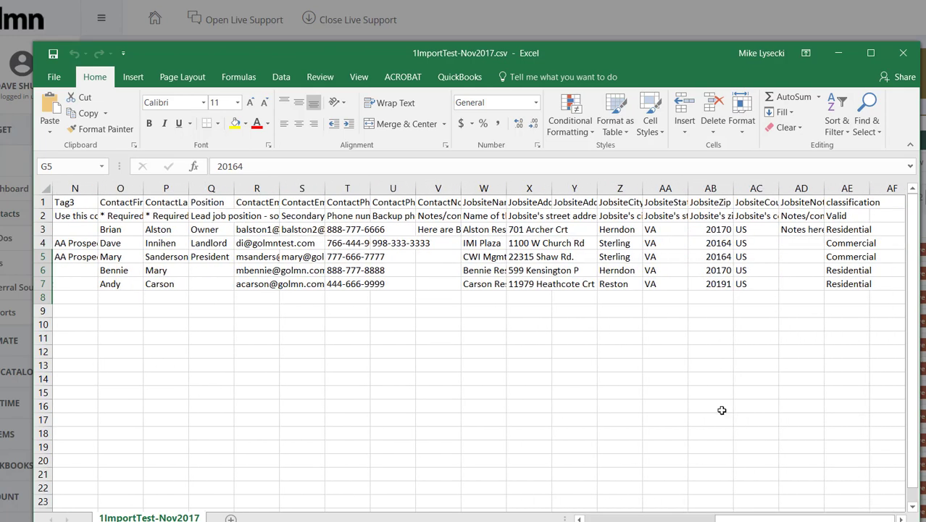
mouse_move(611, 283)
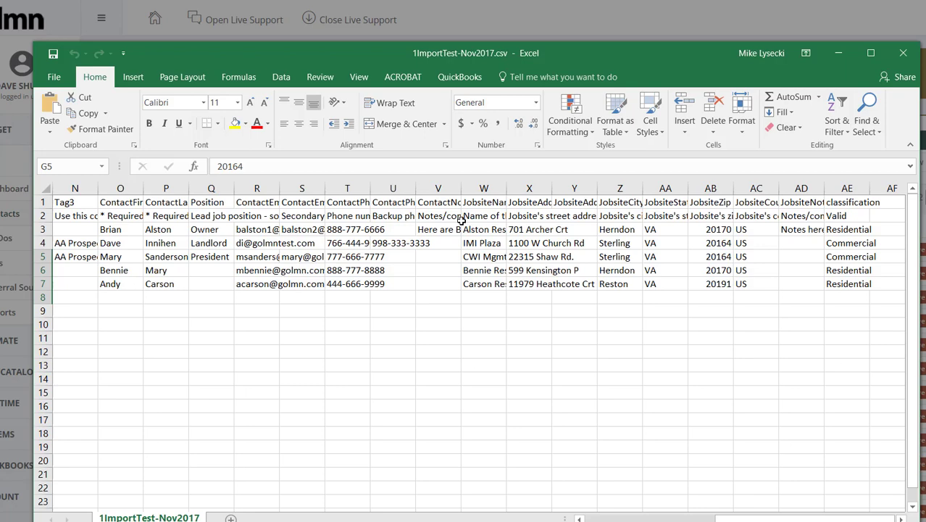
click(528, 229)
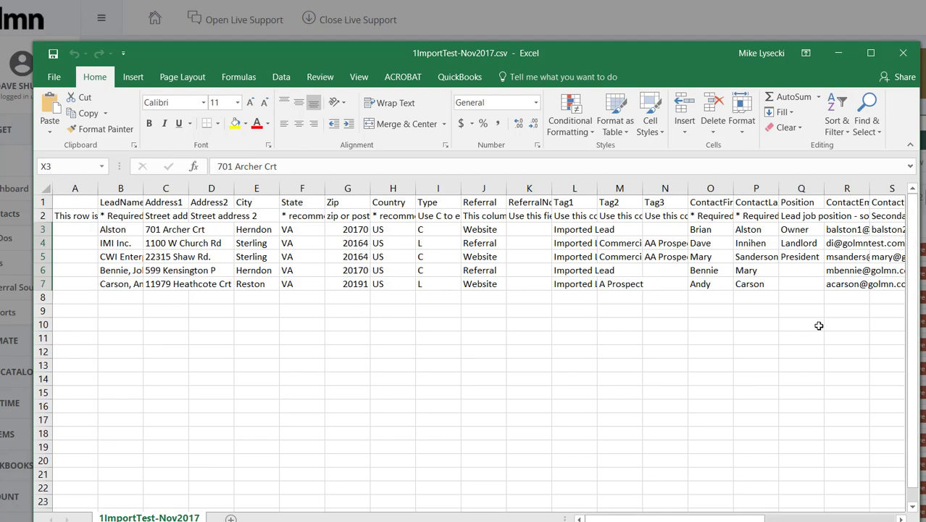
mouse_move(806, 322)
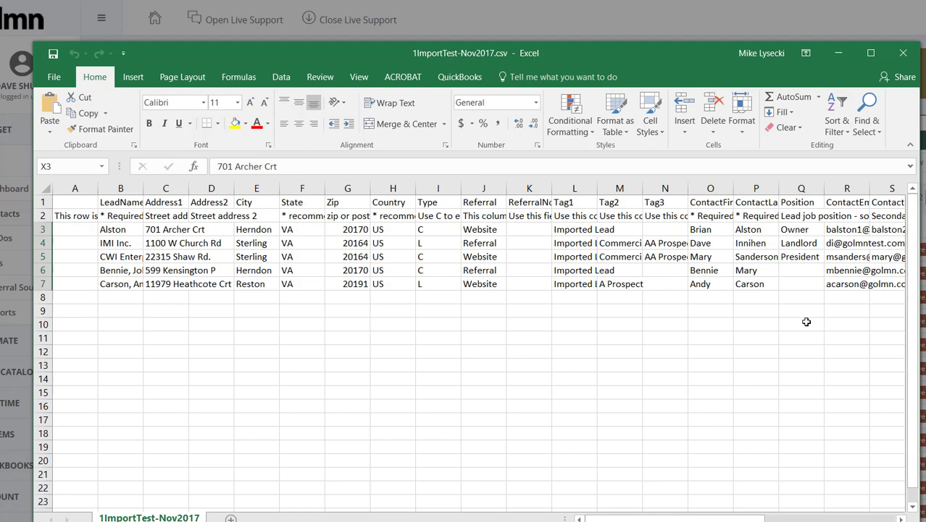
mouse_move(381, 212)
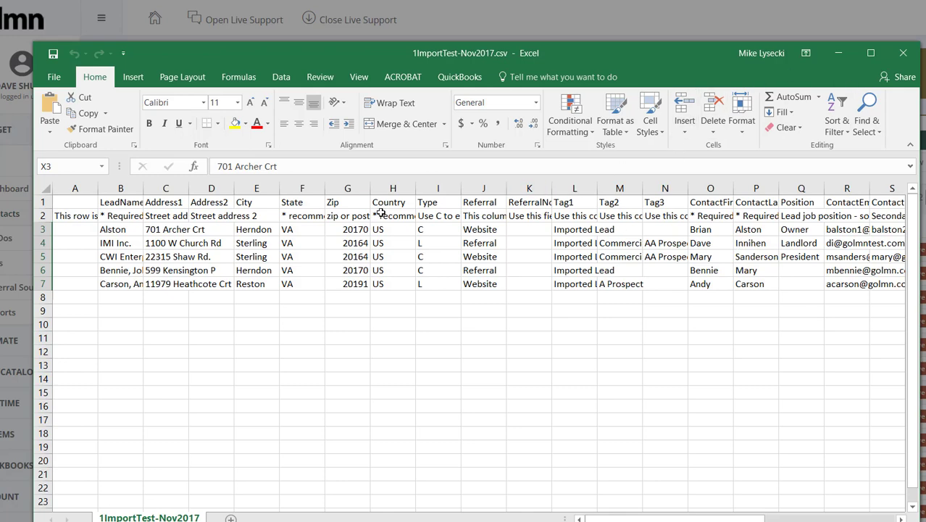
click(54, 76)
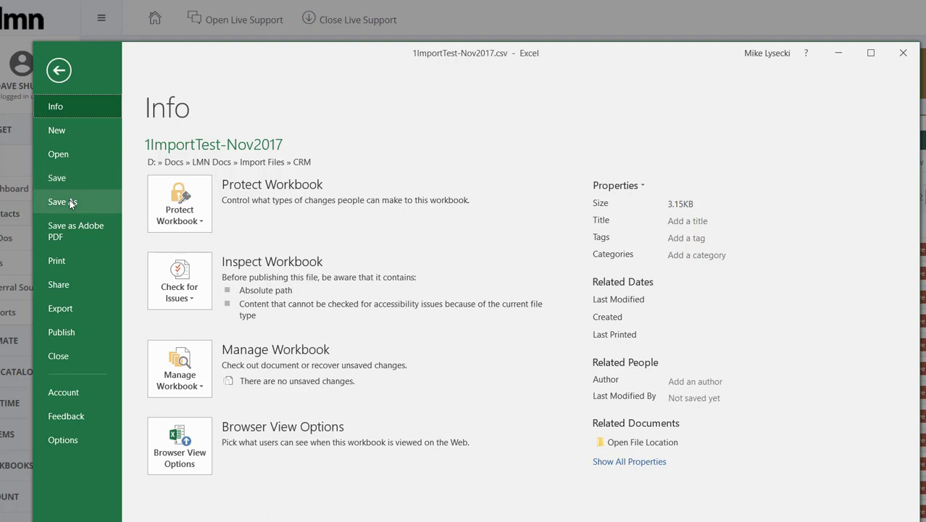
Set 1ImportTest-Nov2017's Save As type to CSV (Comma delimited) (*.csv).
click(62, 201)
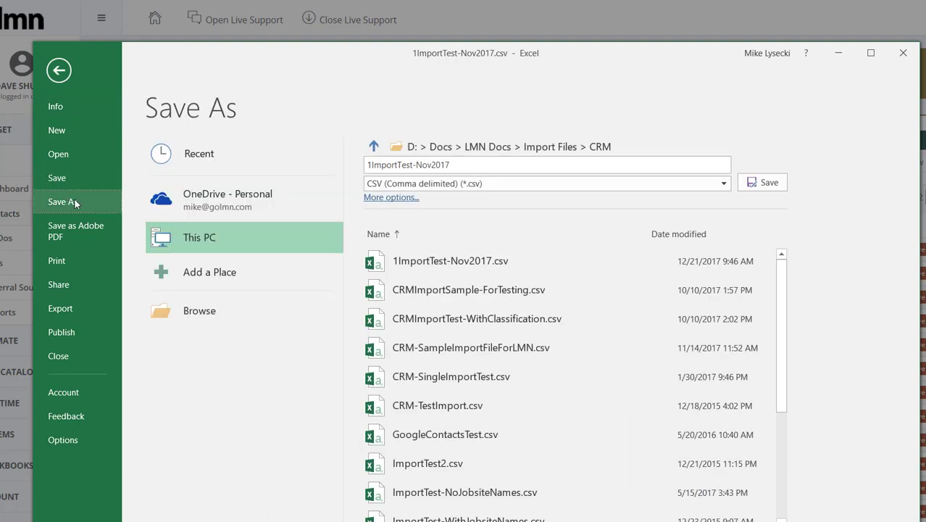
click(544, 183)
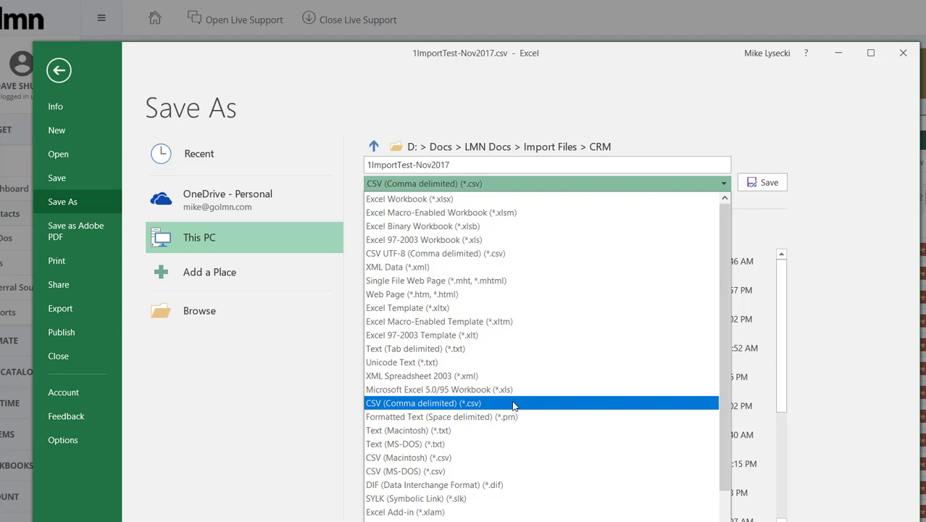
mouse_move(457, 415)
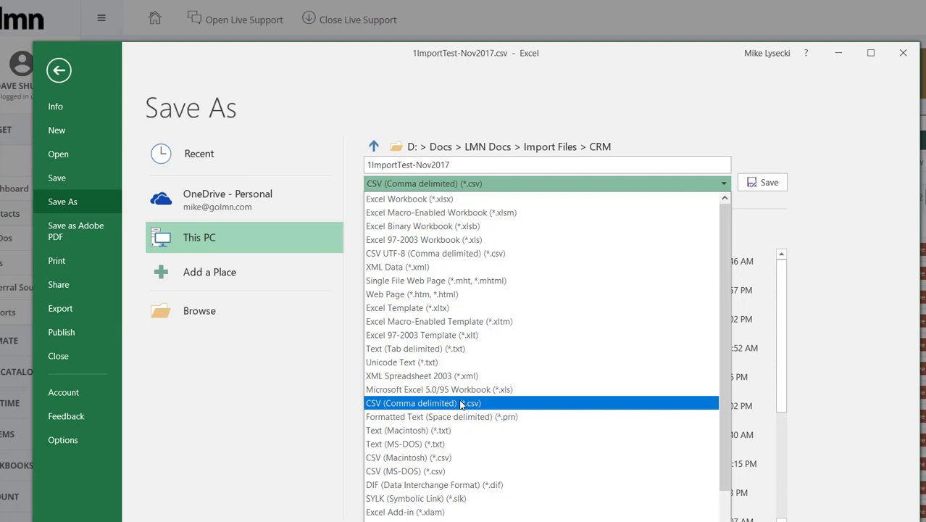
click(424, 402)
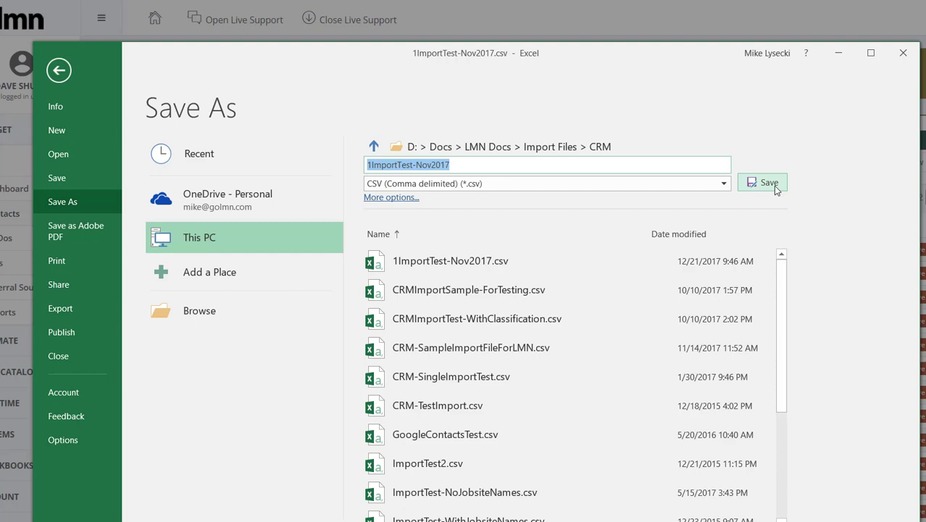
mouse_move(867, 124)
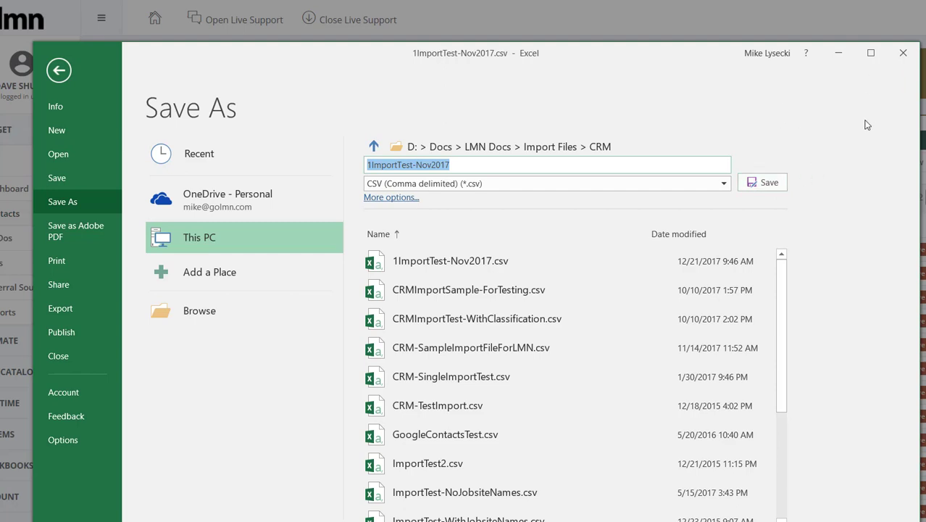
mouse_move(920, 77)
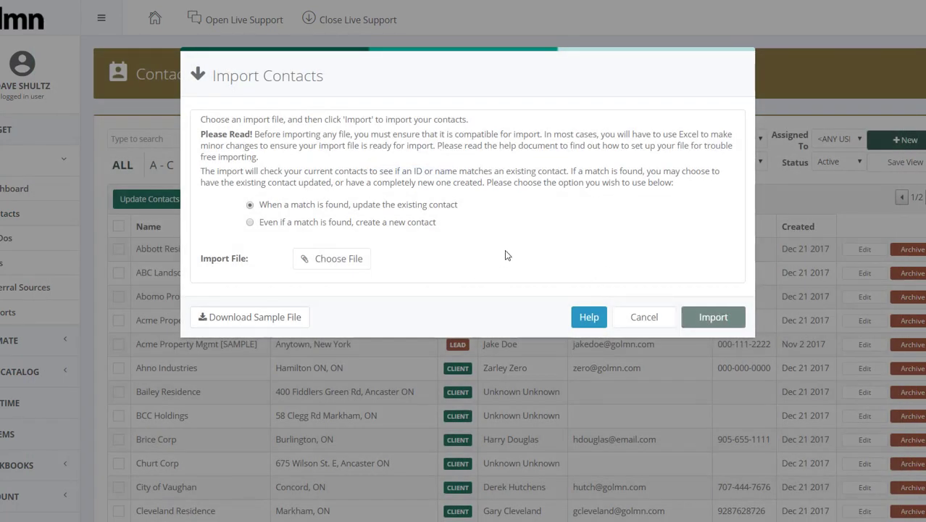
mouse_move(502, 261)
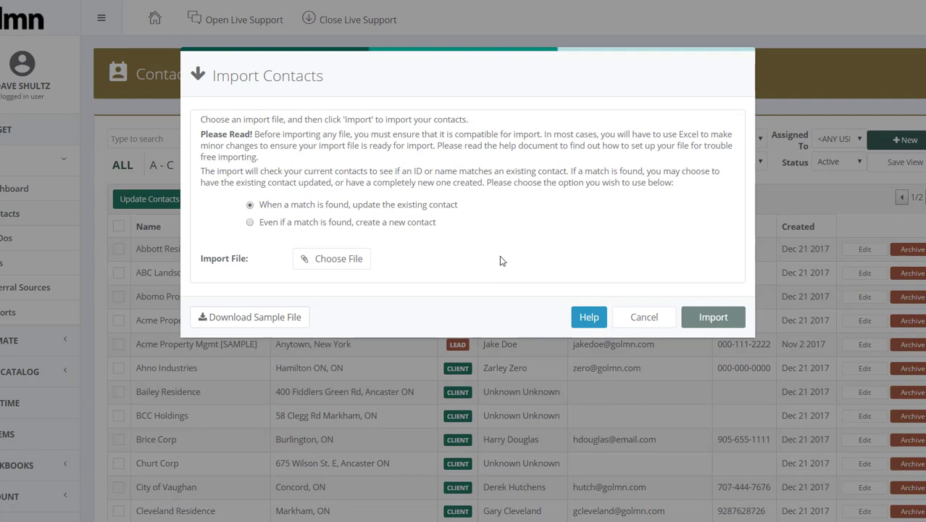
mouse_move(505, 259)
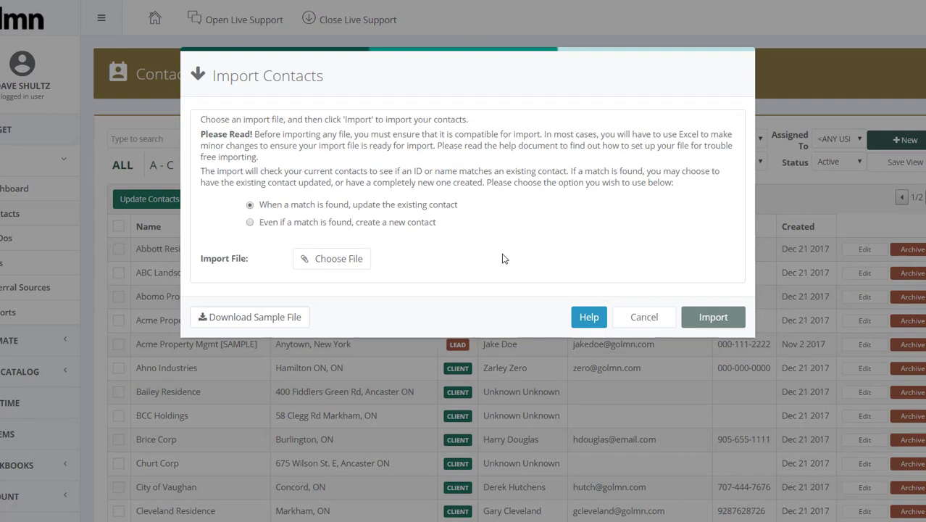
mouse_move(514, 244)
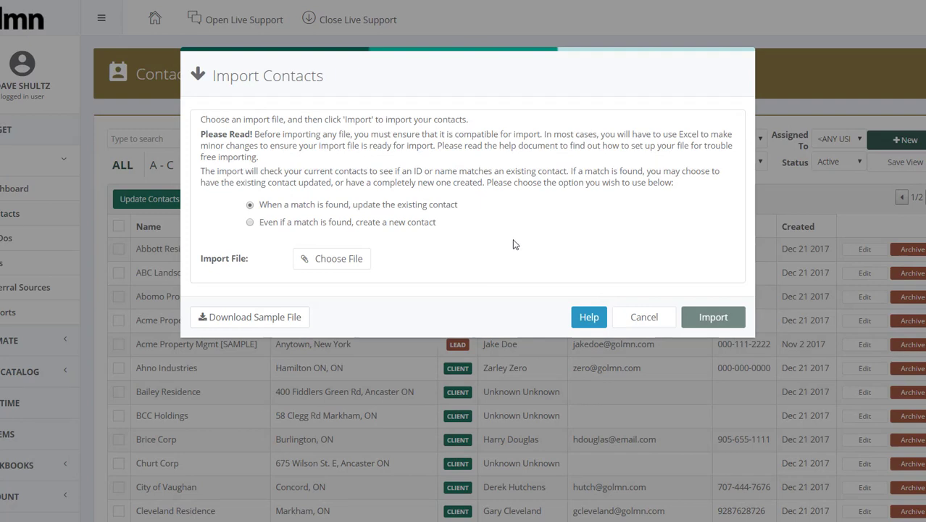
mouse_move(331, 259)
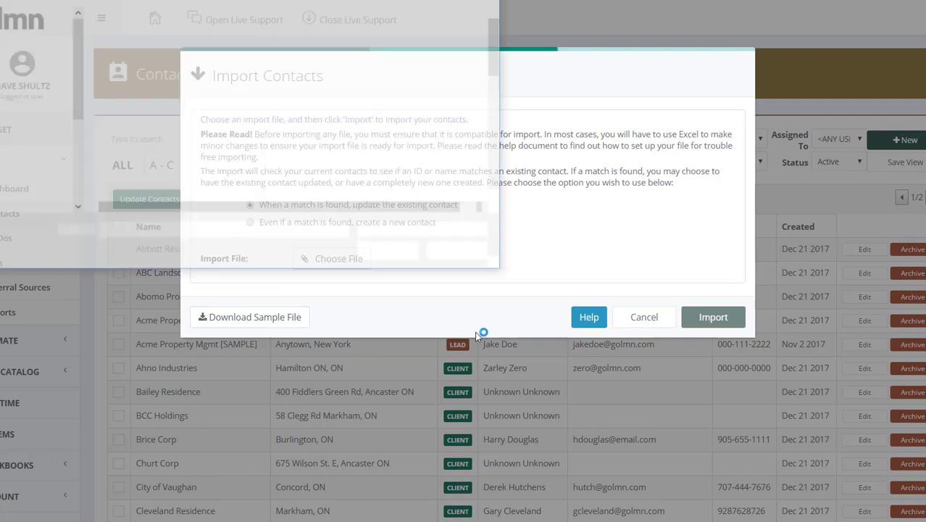
Choose 1ImportTest-Nov2017.csv from Import Files > CRM as the contacts import file.
click(338, 258)
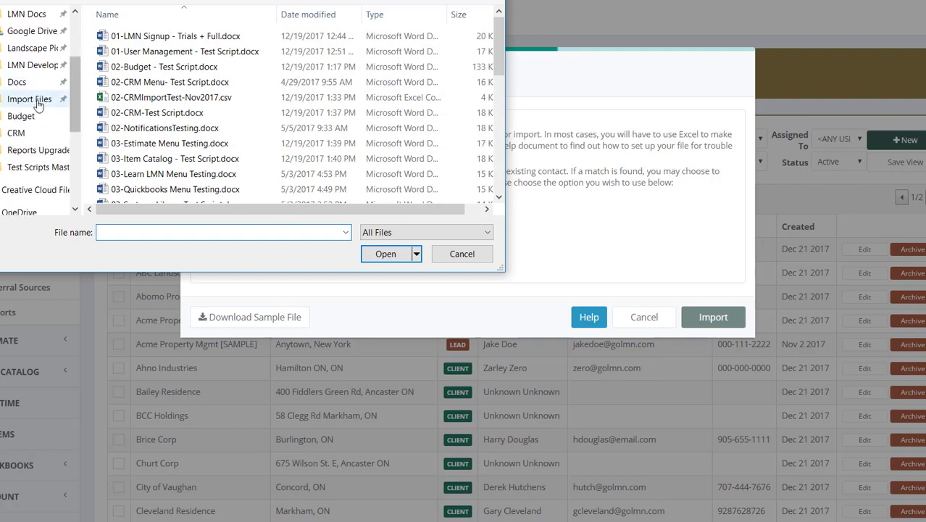
click(29, 98)
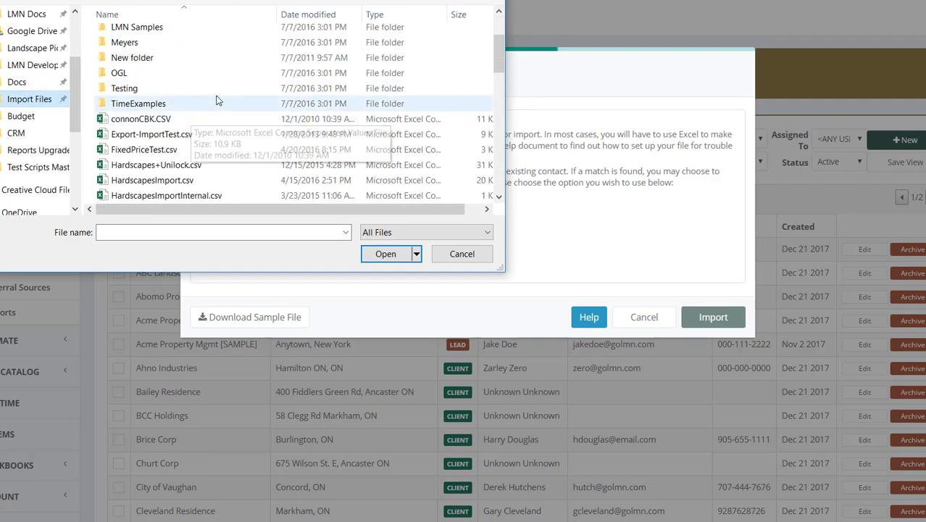
scroll(down, 3)
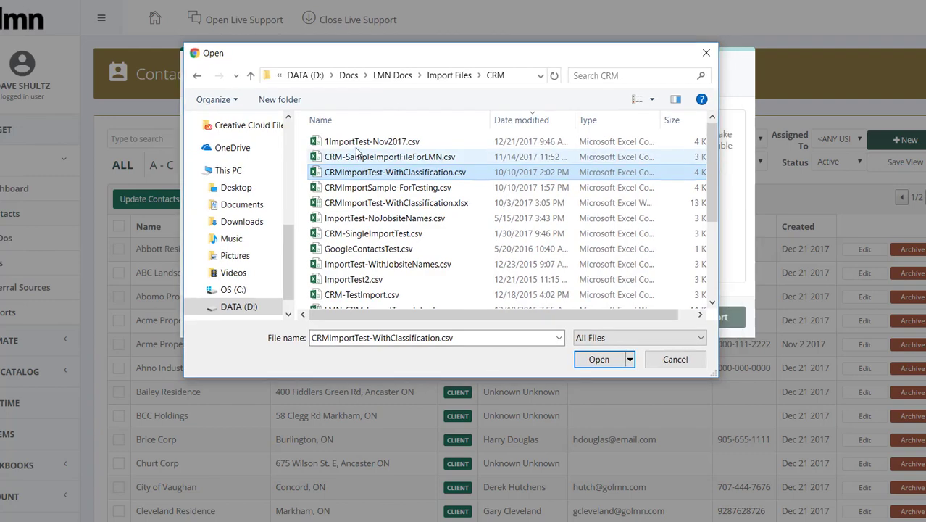
click(371, 141)
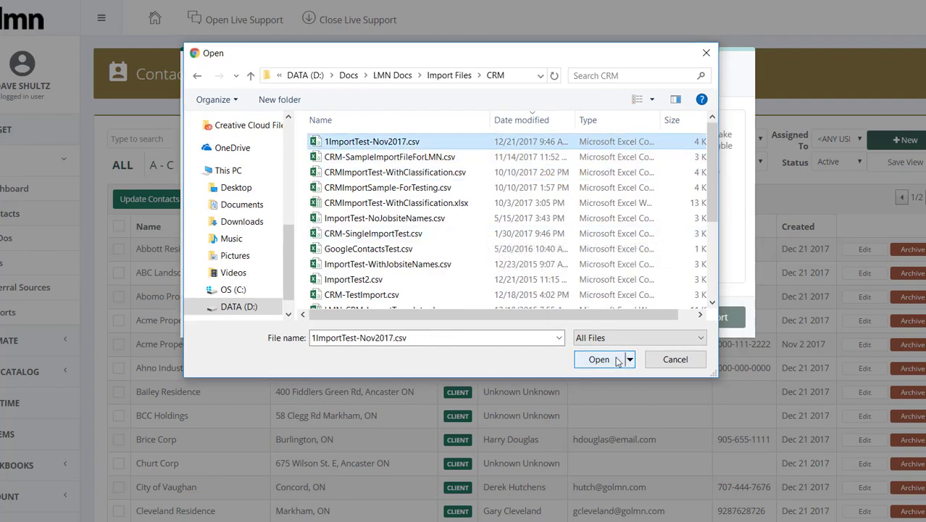
click(598, 359)
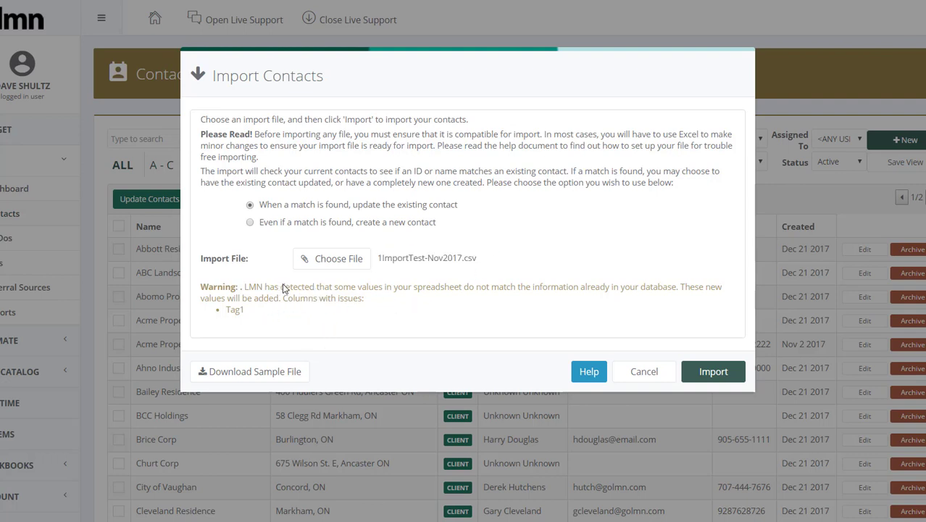
mouse_move(484, 289)
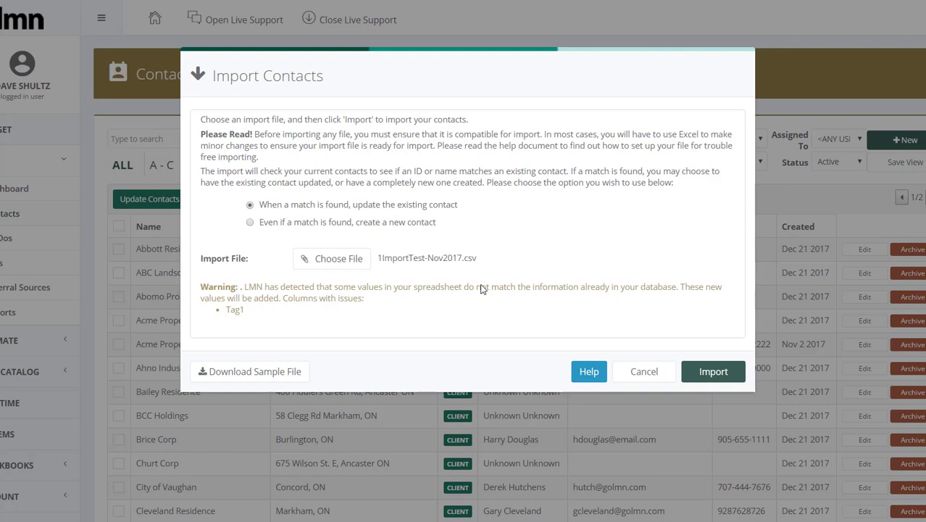
mouse_move(605, 292)
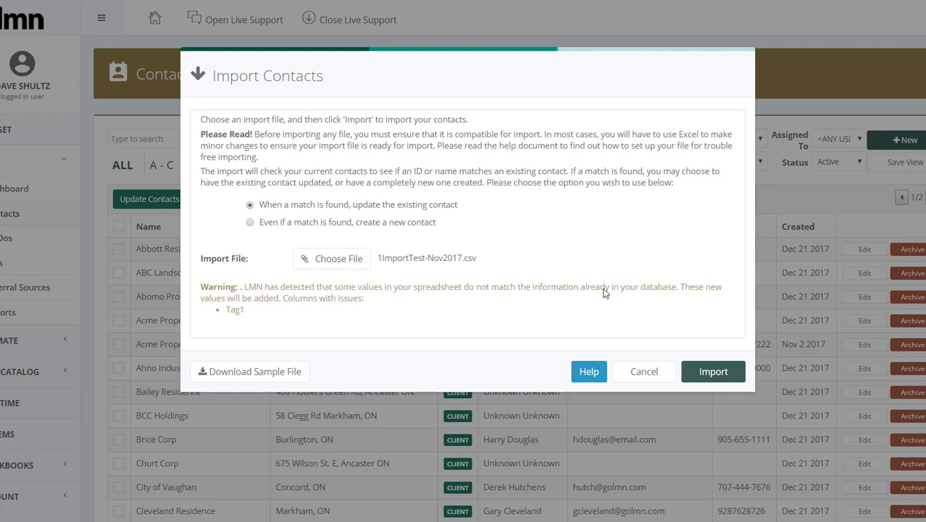
mouse_move(335, 310)
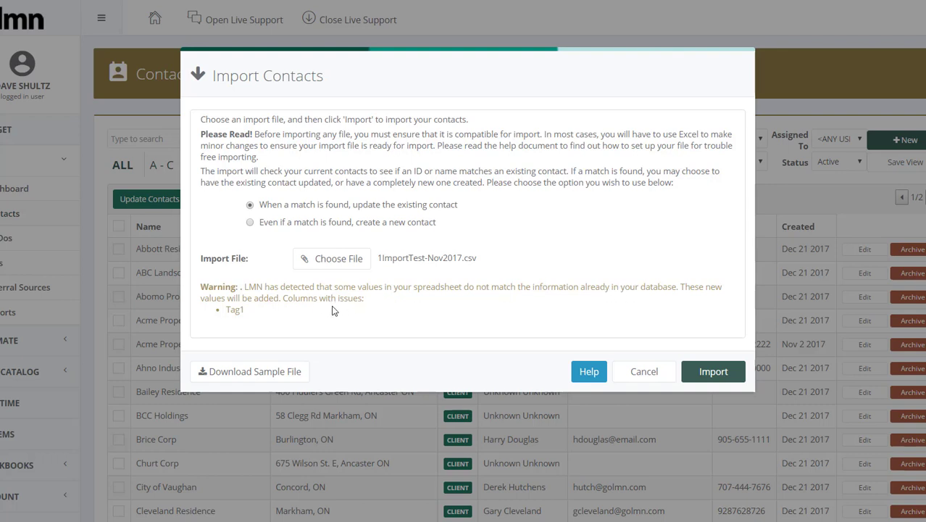
Accept the new Tag1 values, import the five leads, and close the success message.
double_click(234, 309)
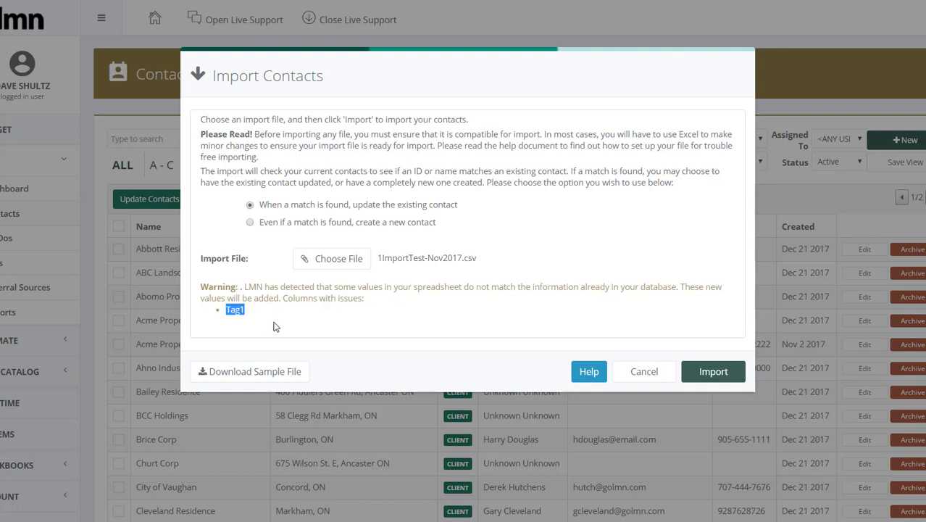
mouse_move(10, 291)
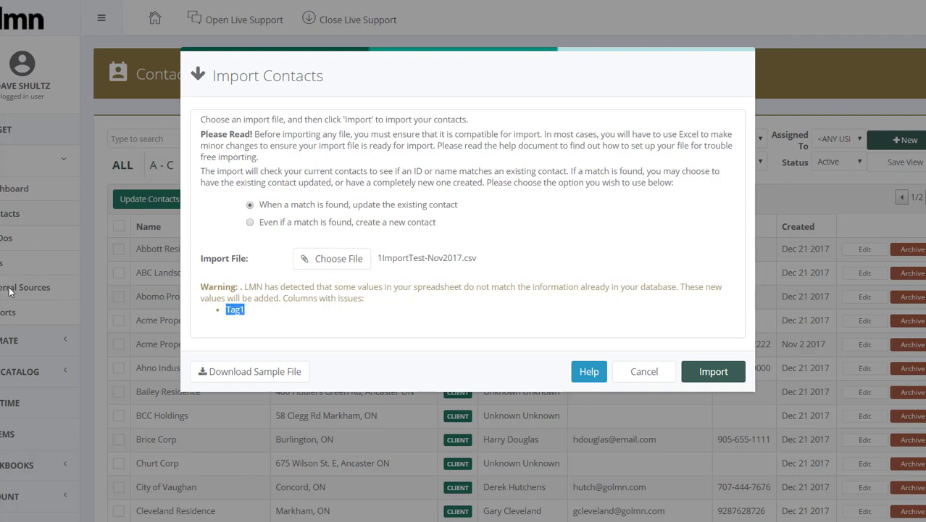
mouse_move(285, 356)
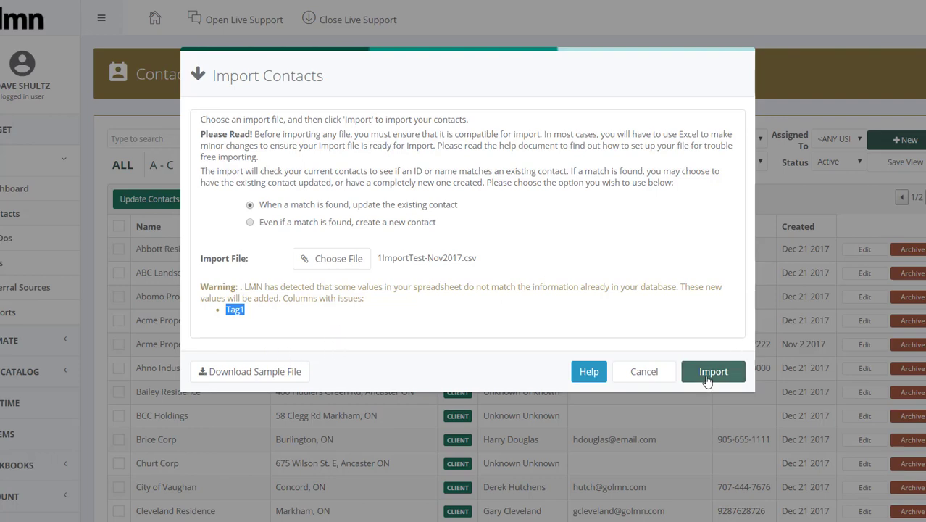
click(713, 370)
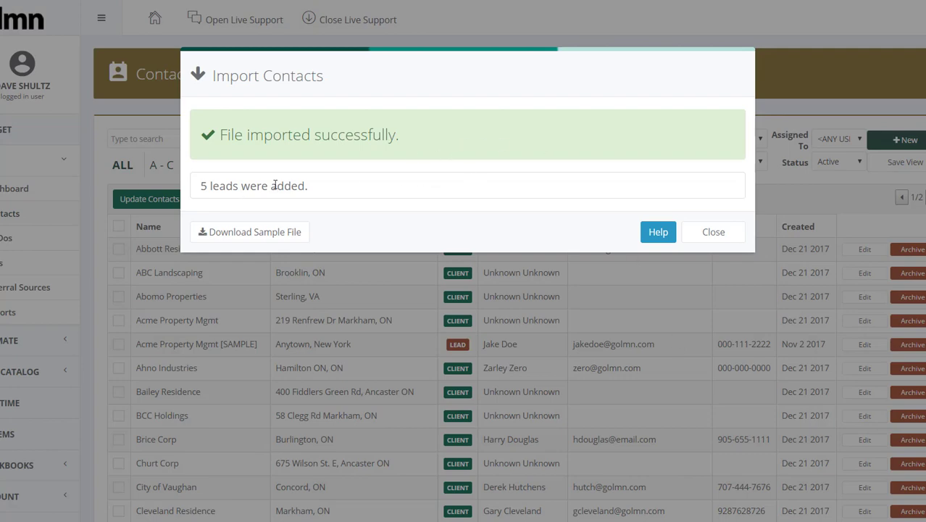
click(712, 231)
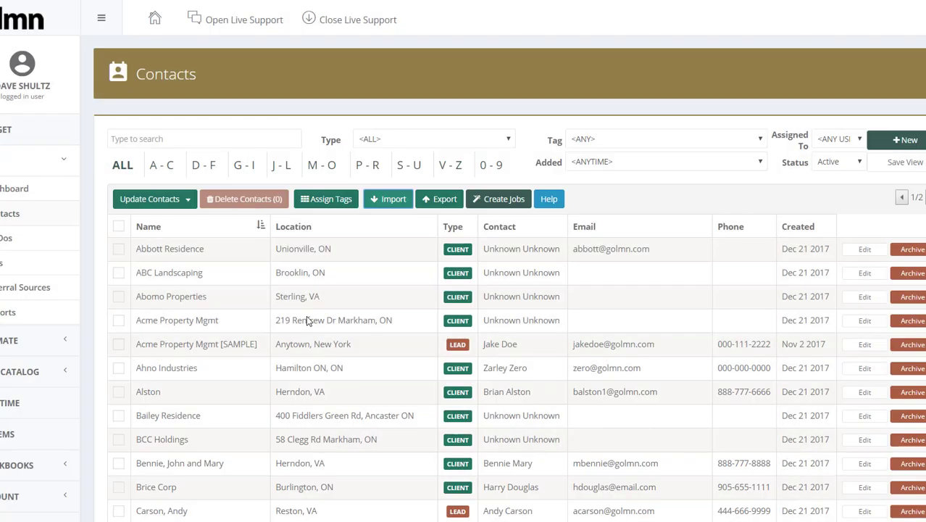
scroll(down, 3)
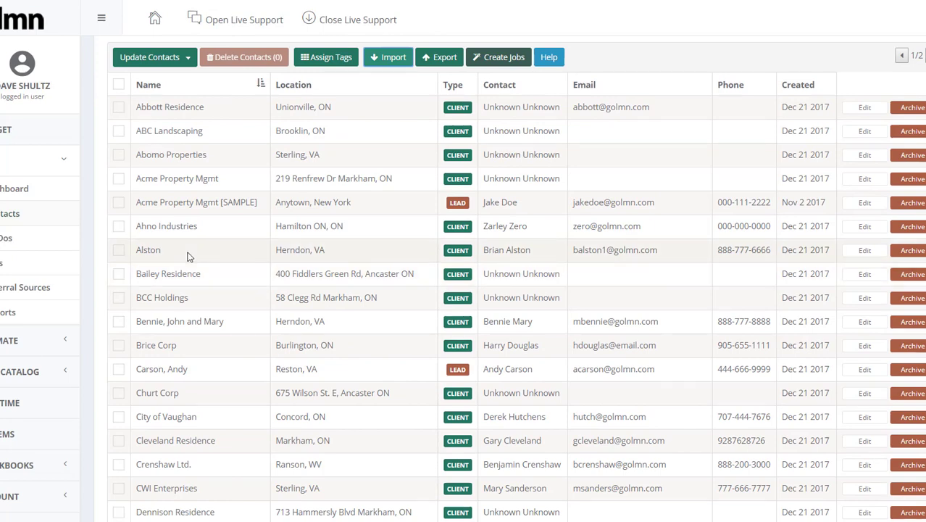
click(179, 321)
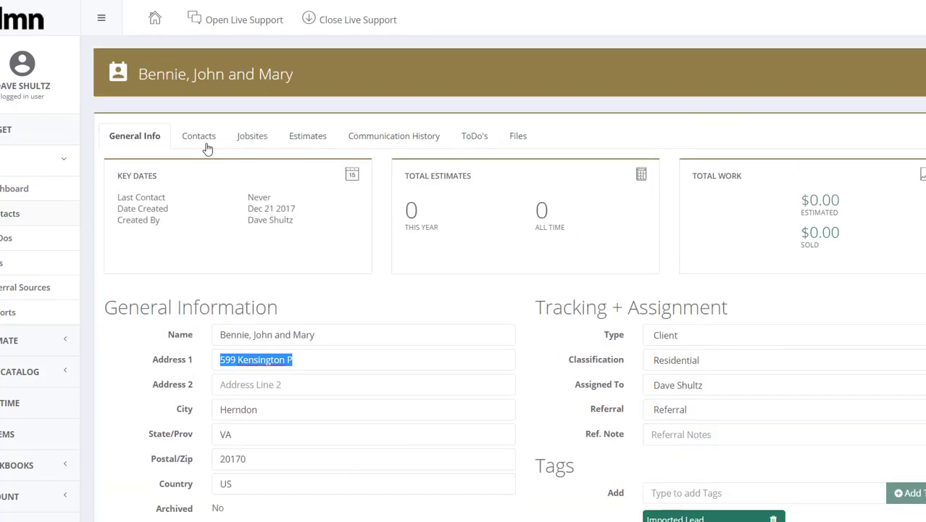
View the contact details, then expand the Bennie Residence jobsite showing its Herndon, VA address.
click(198, 136)
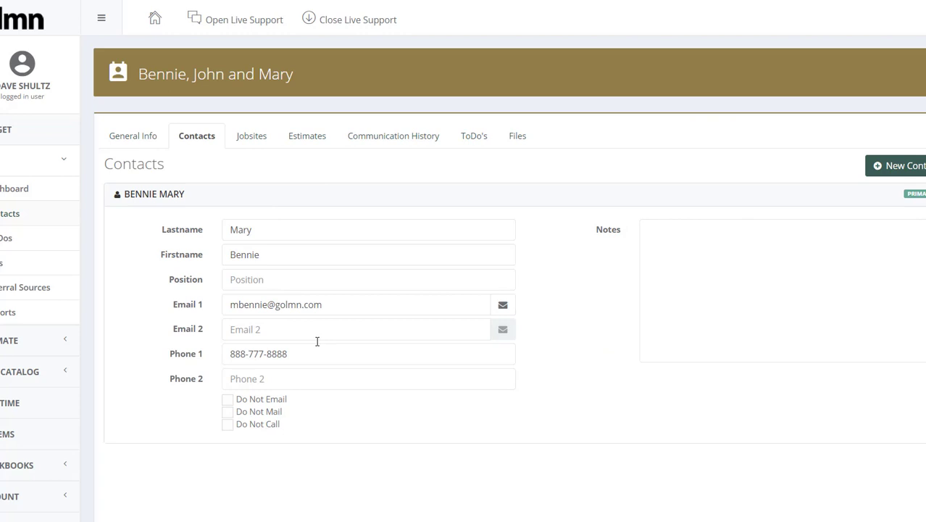
mouse_move(337, 181)
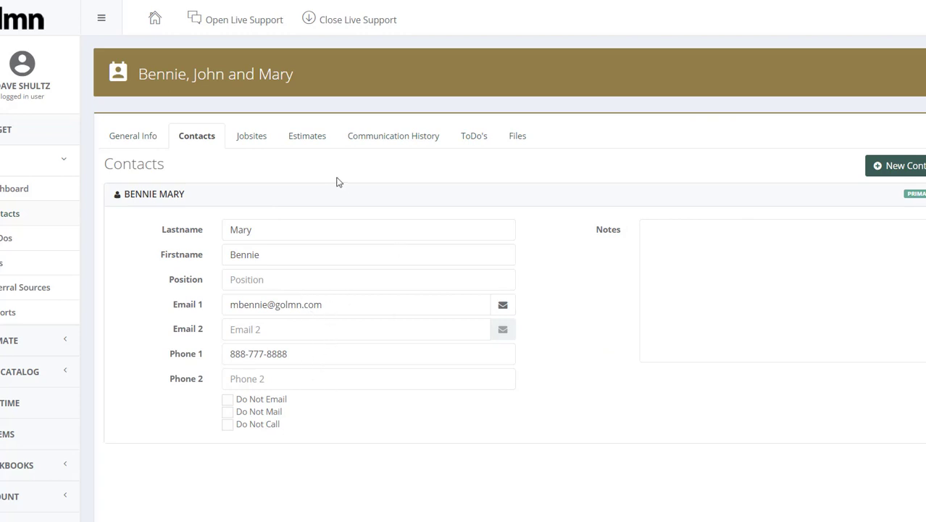
click(249, 135)
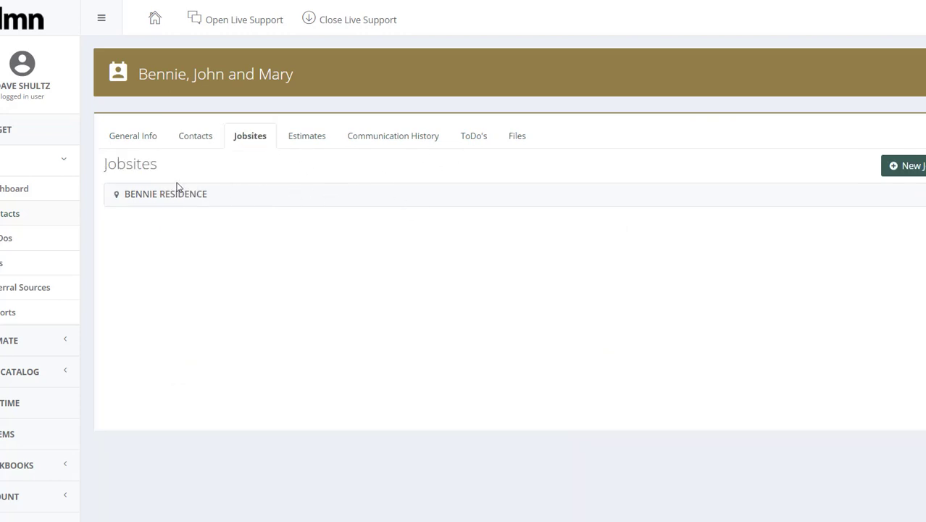
click(165, 193)
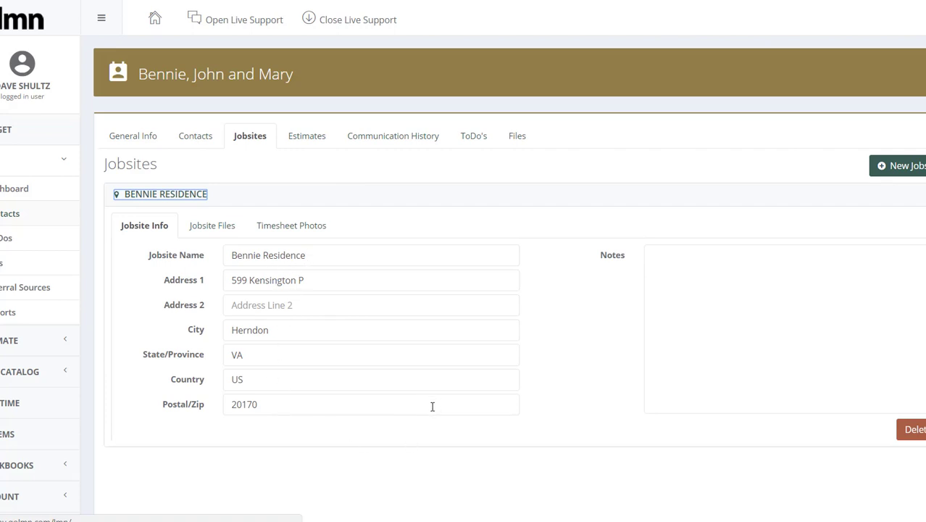
mouse_move(406, 398)
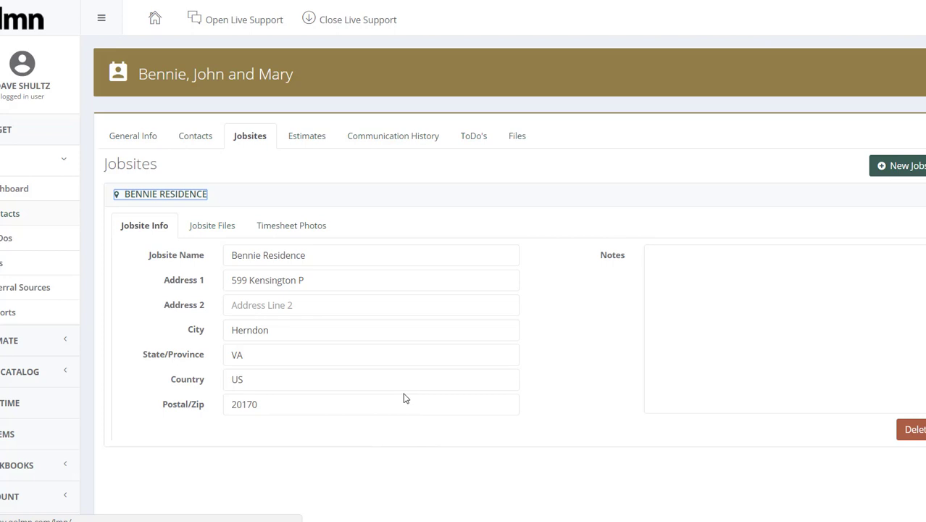